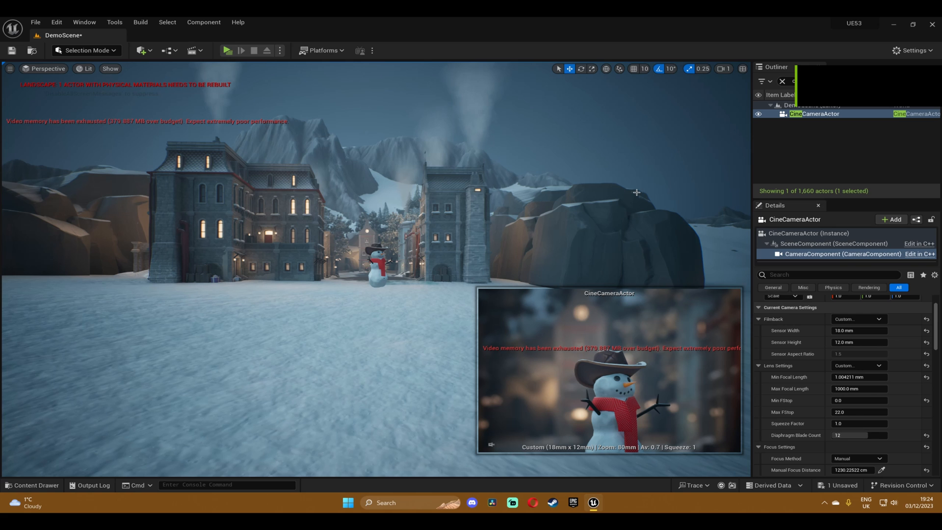
mouse_move(559, 206)
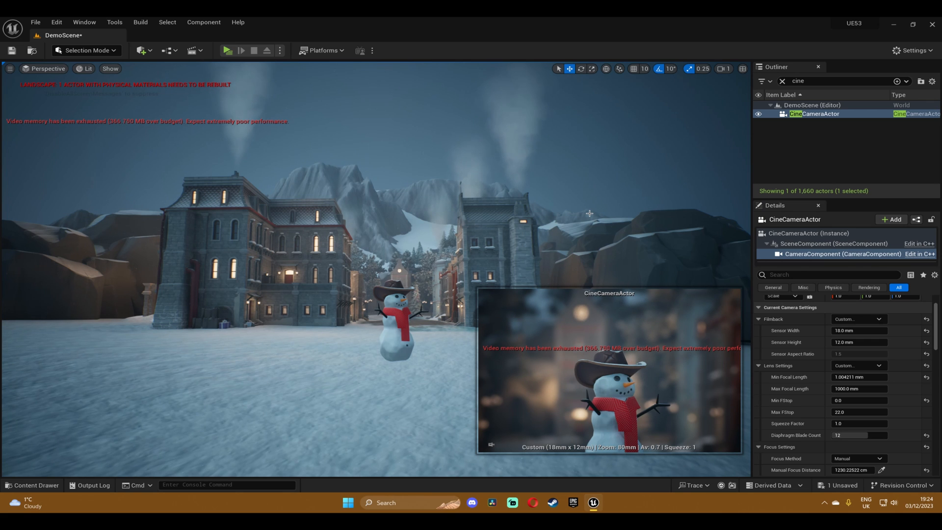
mouse_move(516, 215)
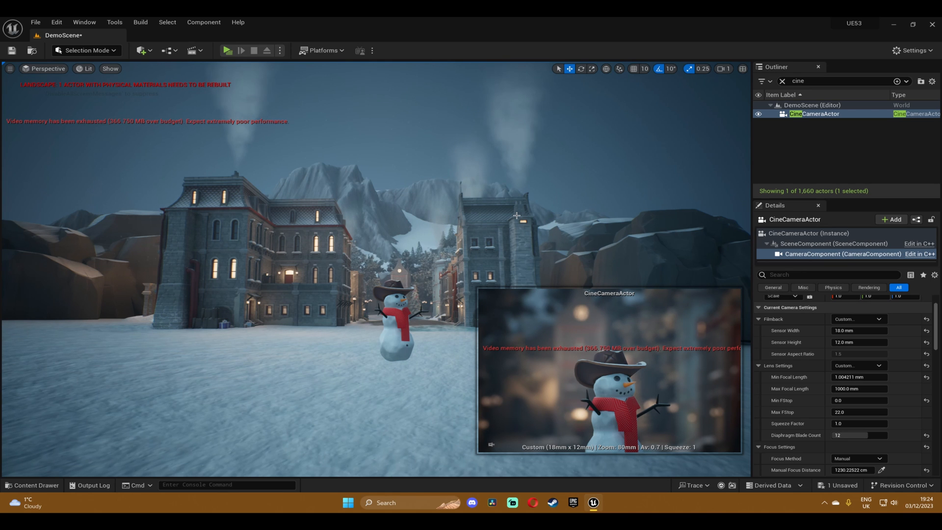
mouse_move(545, 243)
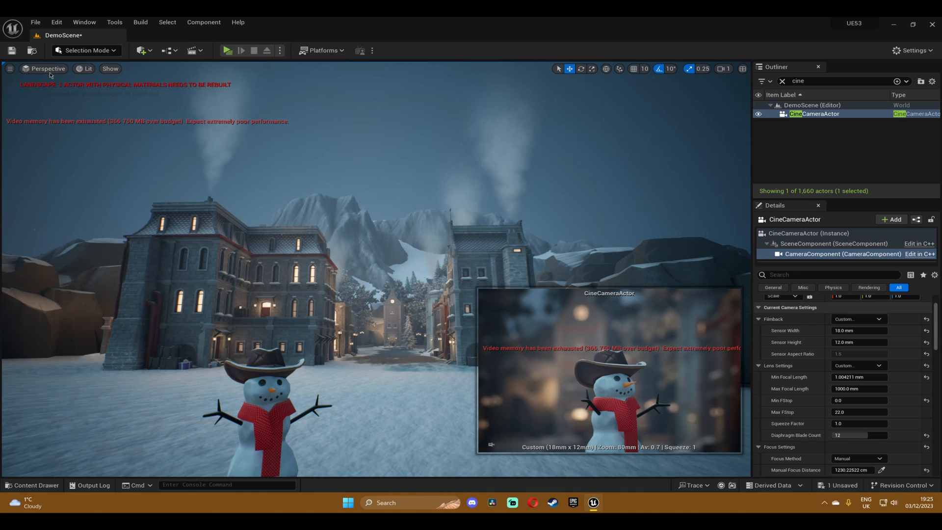
Pilot the CineCameraActor from the Placed Cameras list to see the snowman with blurred background.
left_click(46, 69)
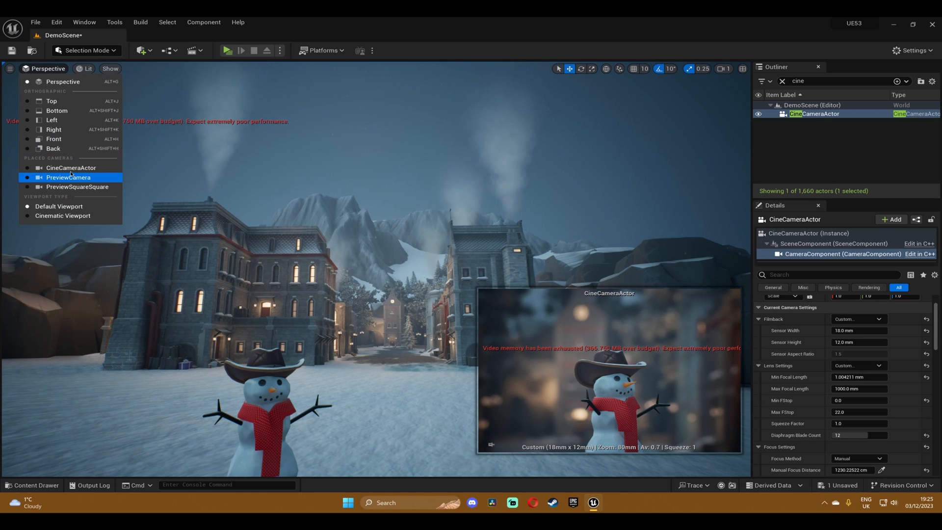
left_click(70, 168)
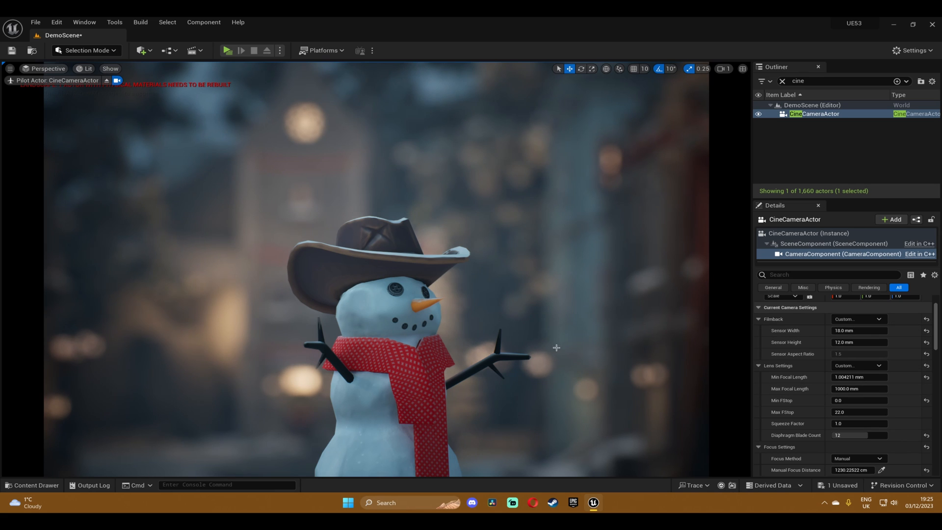
mouse_move(835, 243)
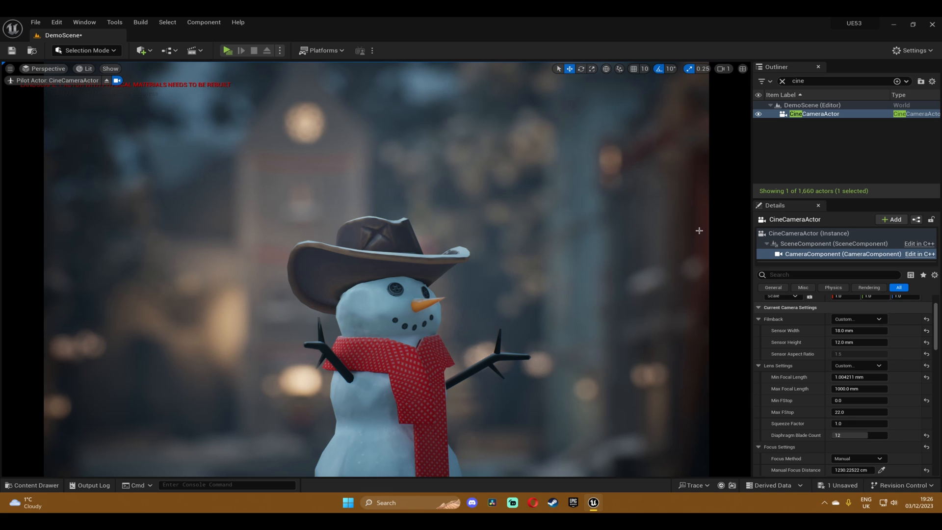
mouse_move(706, 240)
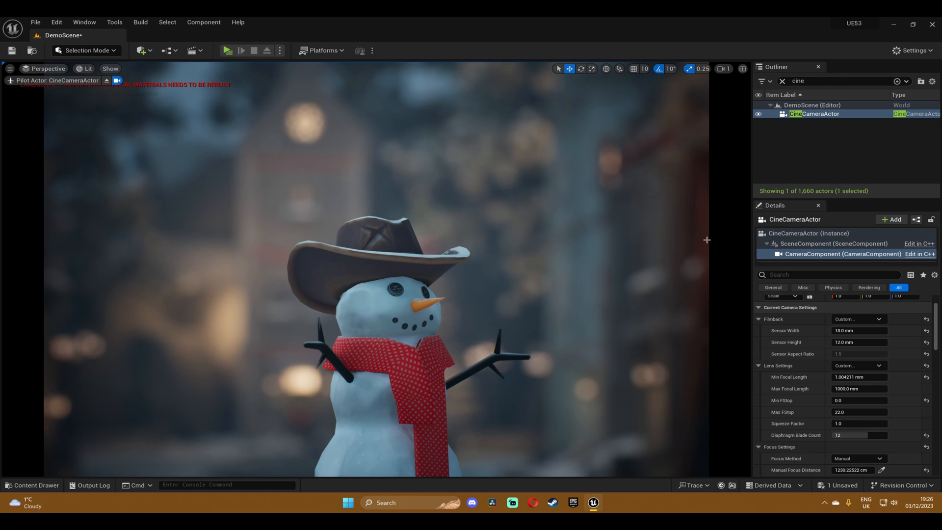
mouse_move(563, 209)
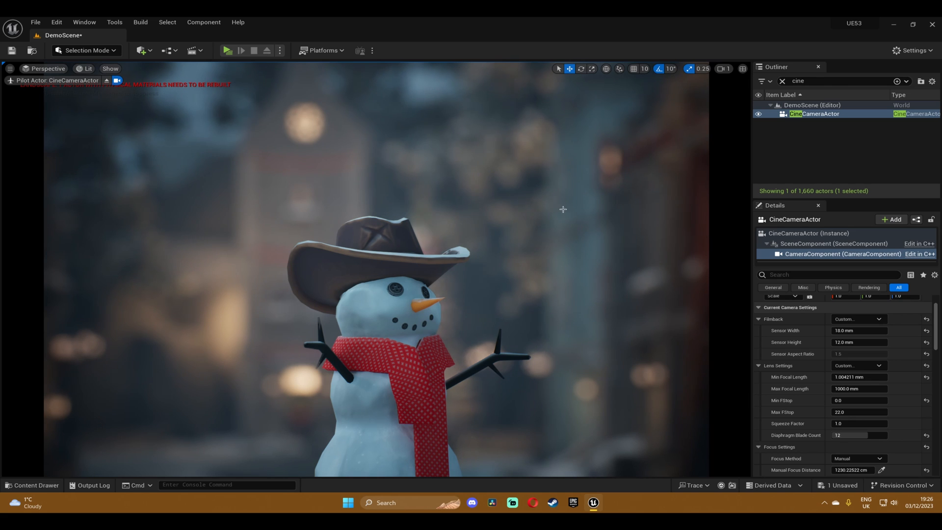
left_click(56, 22)
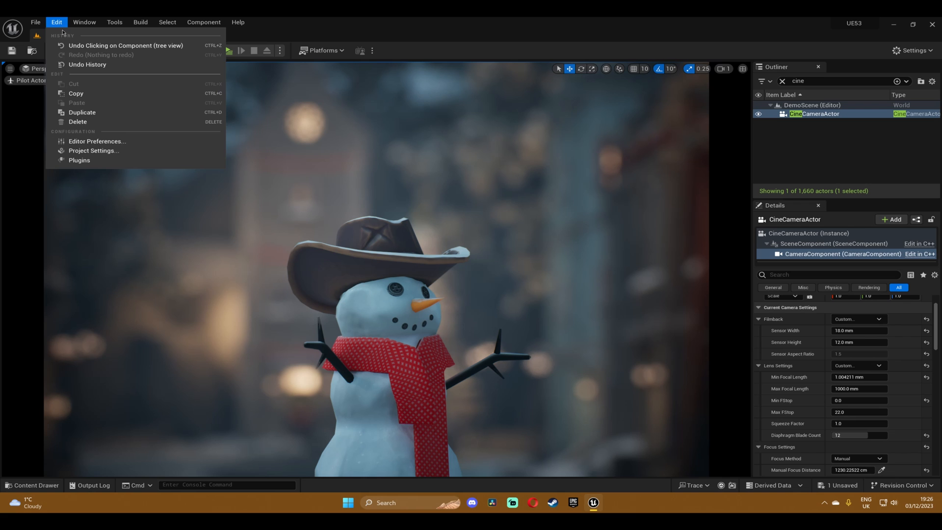
left_click(79, 160)
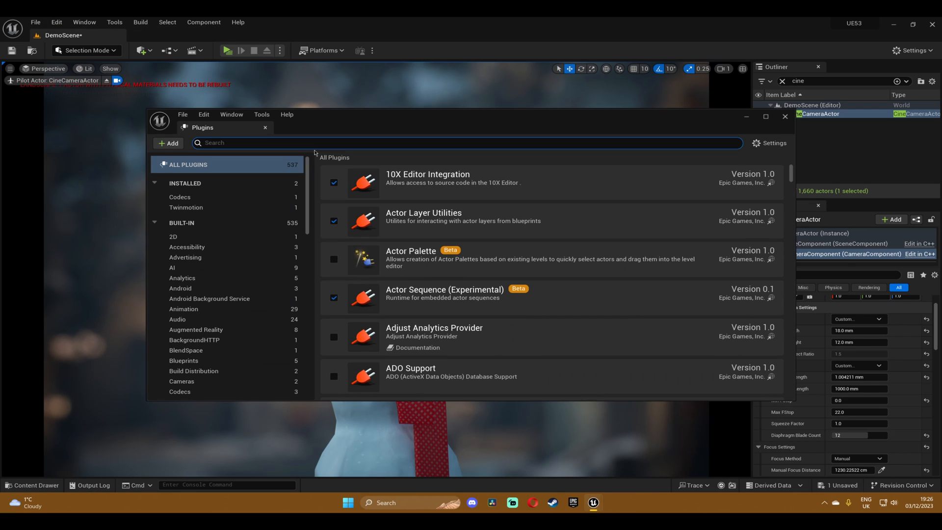
left_click(324, 143)
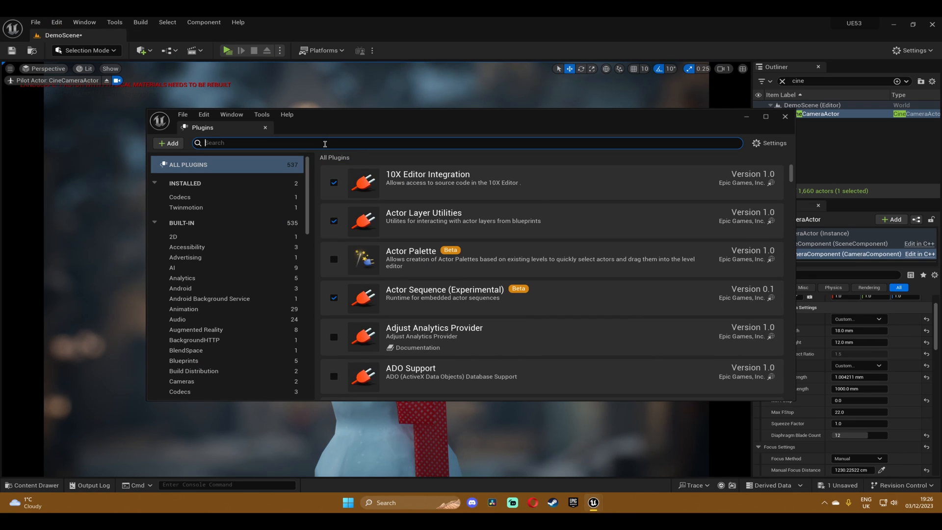
type("camera")
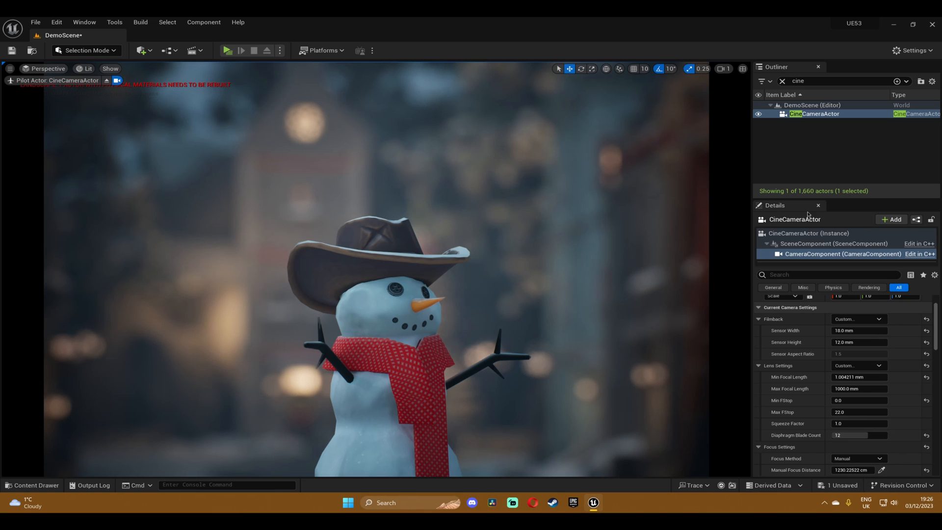
mouse_move(846, 263)
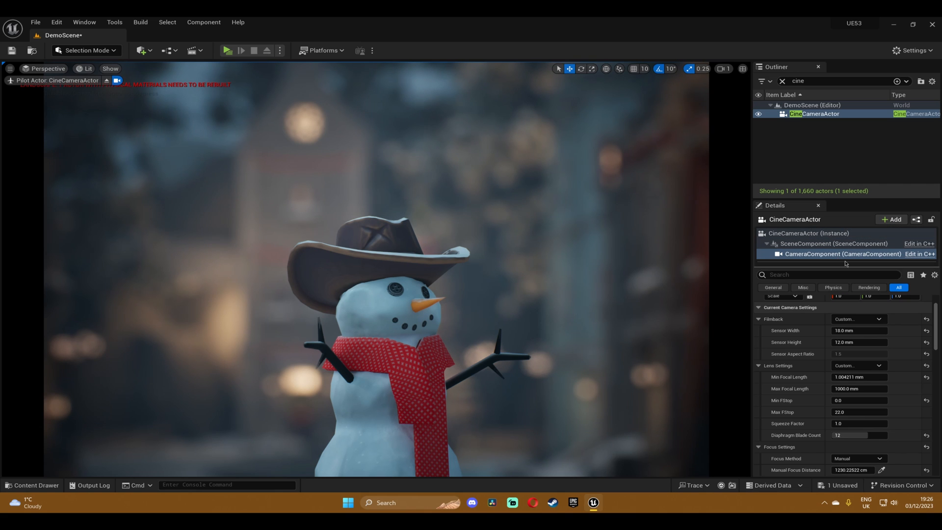
Select CineCameraActor (Instance) and filter the Add component list by 'lens'.
left_click(808, 233)
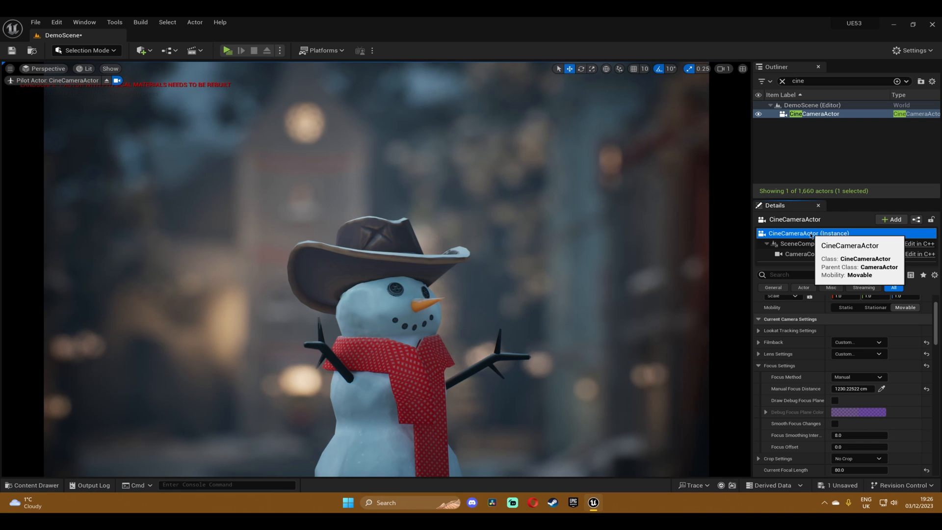
mouse_move(894, 219)
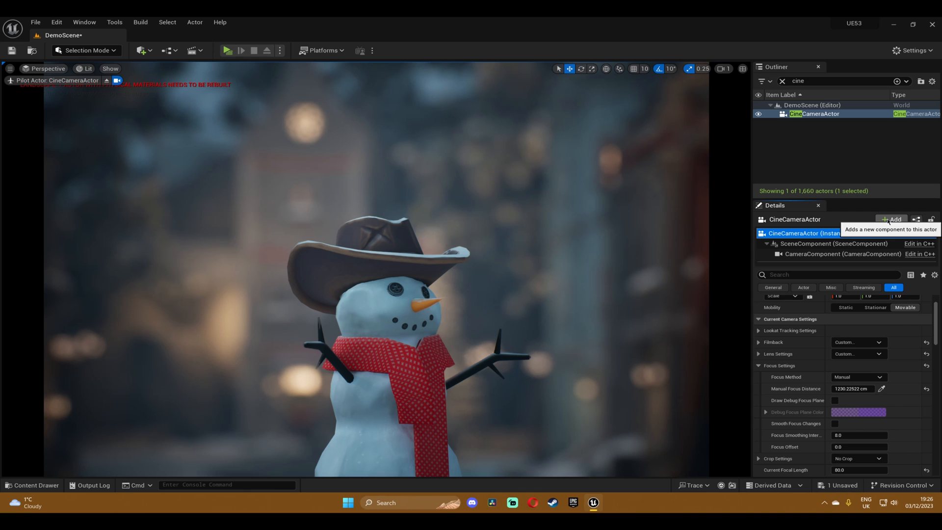
left_click(891, 220)
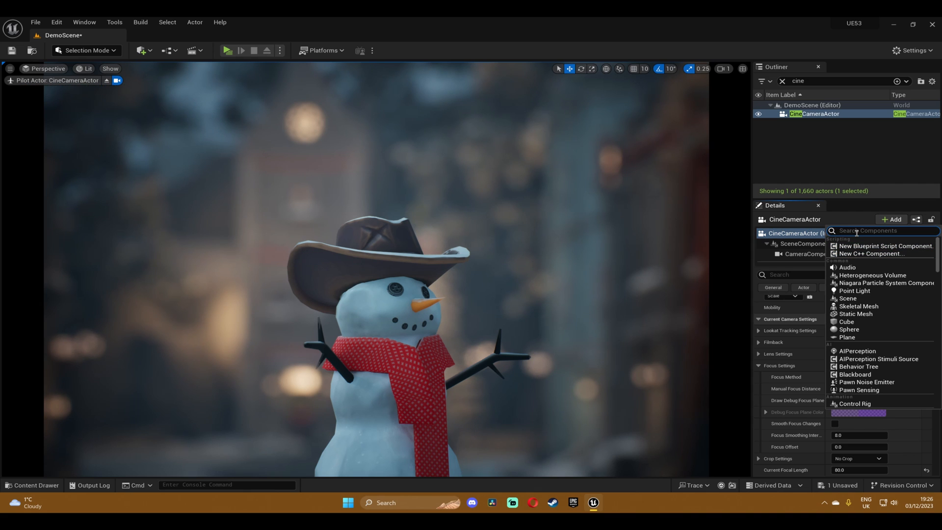
type("lens")
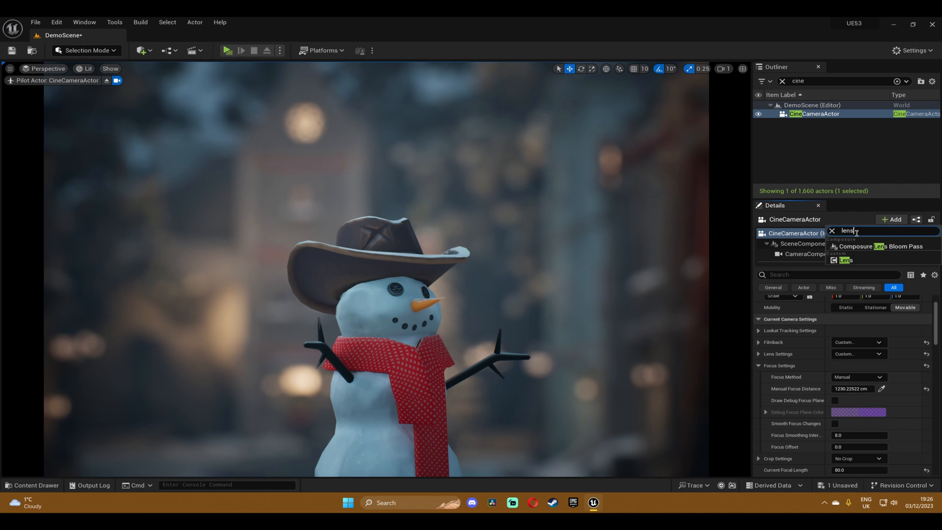
mouse_move(845, 260)
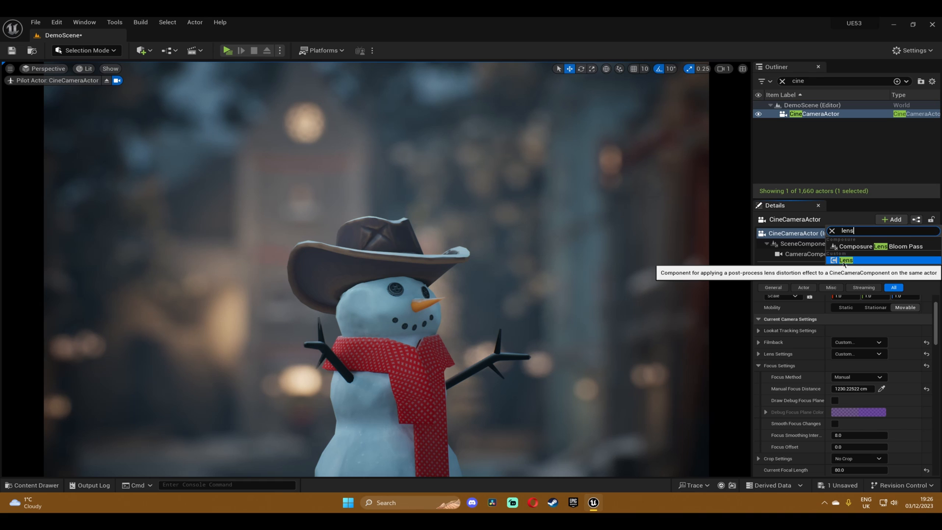
mouse_move(857, 264)
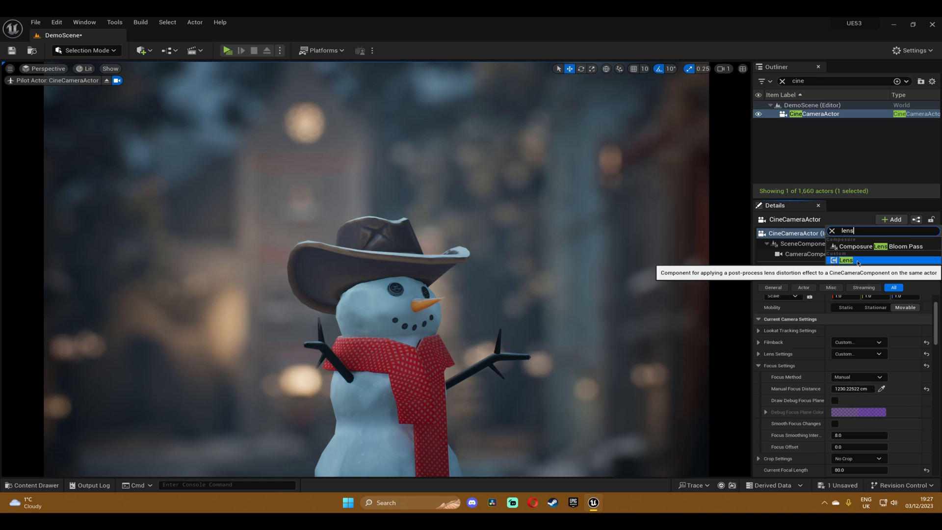
Add a Lens3 component and browse Lenses > Generic_Anamorphic_2x in the Content Drawer.
left_click(842, 260)
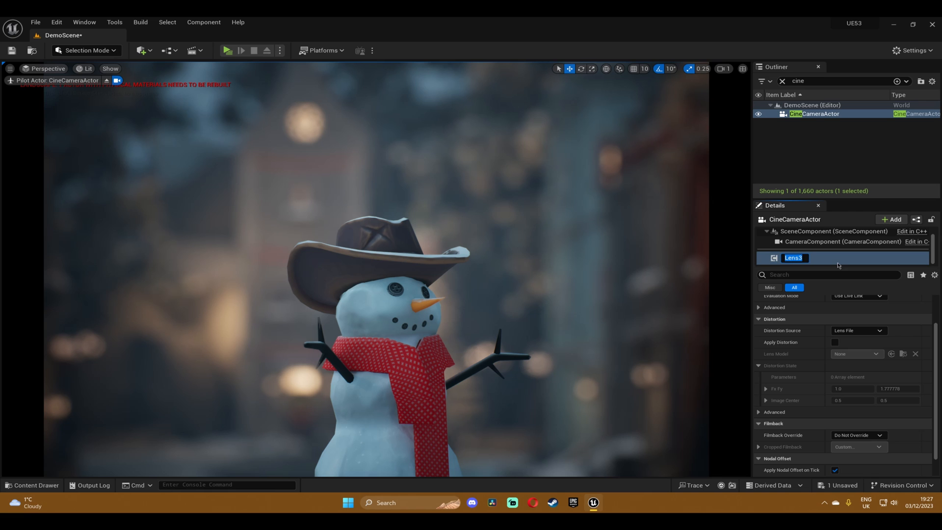
mouse_move(829, 259)
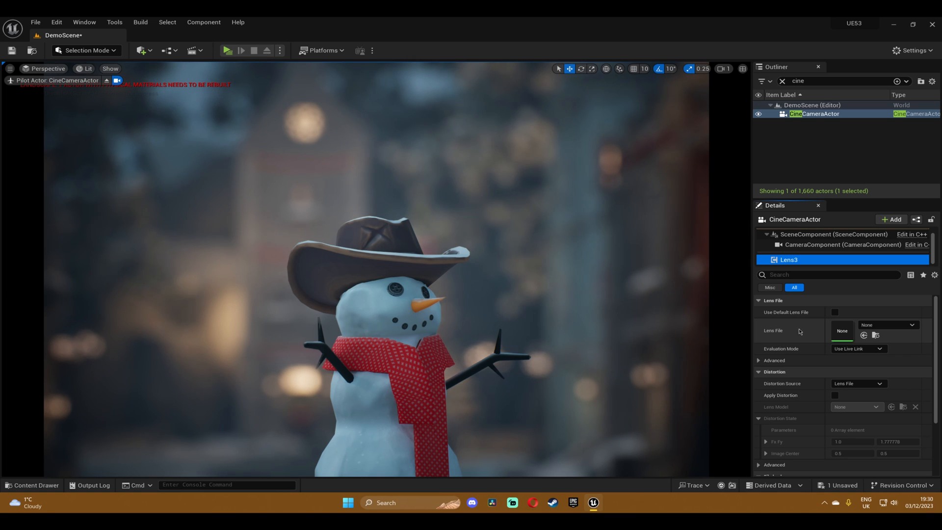
mouse_move(822, 333)
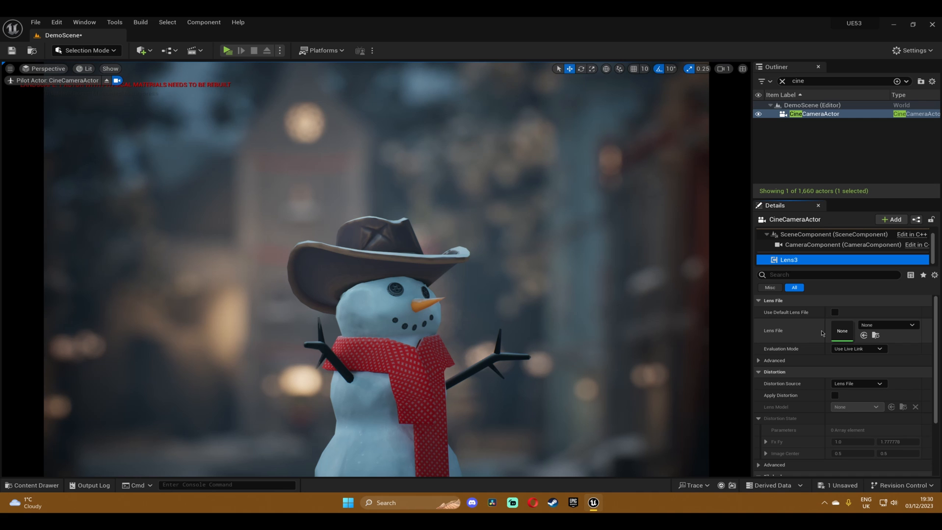
left_click(911, 311)
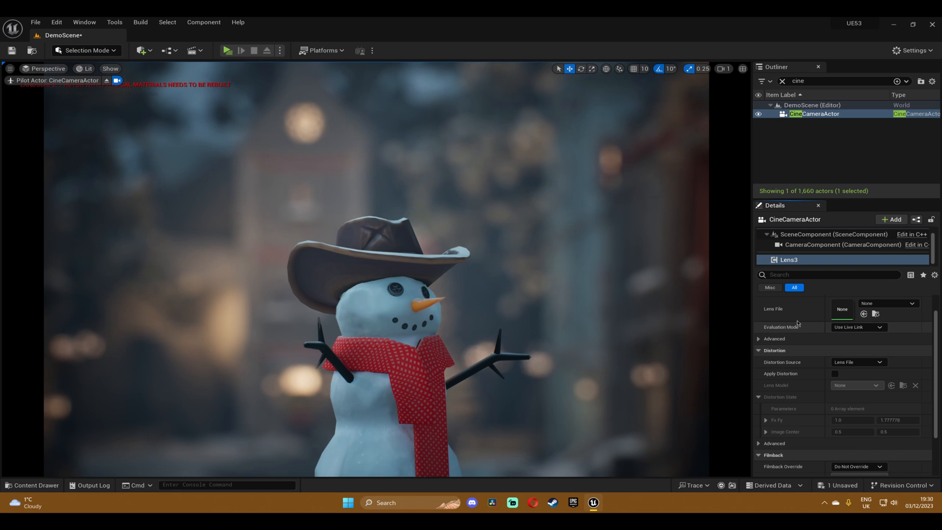
left_click(34, 484)
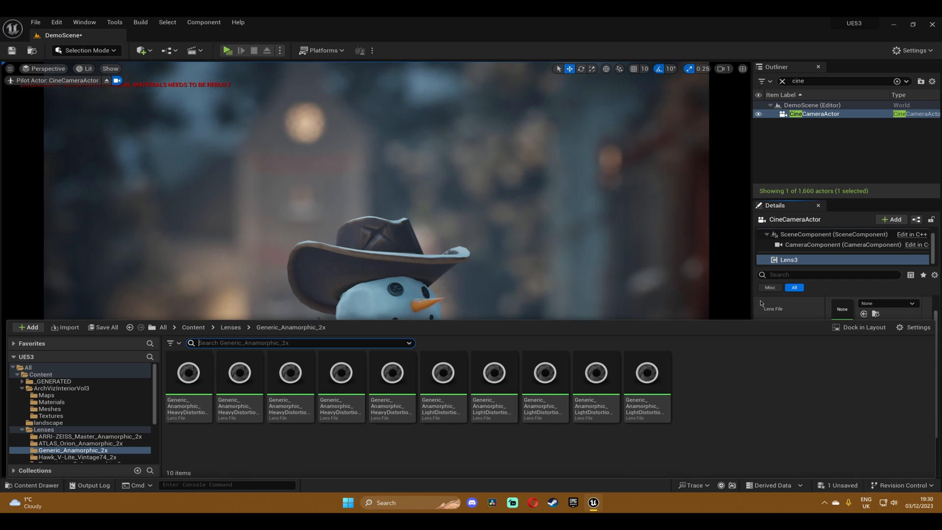
Set Lens3's Evaluation Mode to Use Camera Settings after reviewing Distortion Source options.
left_click(859, 362)
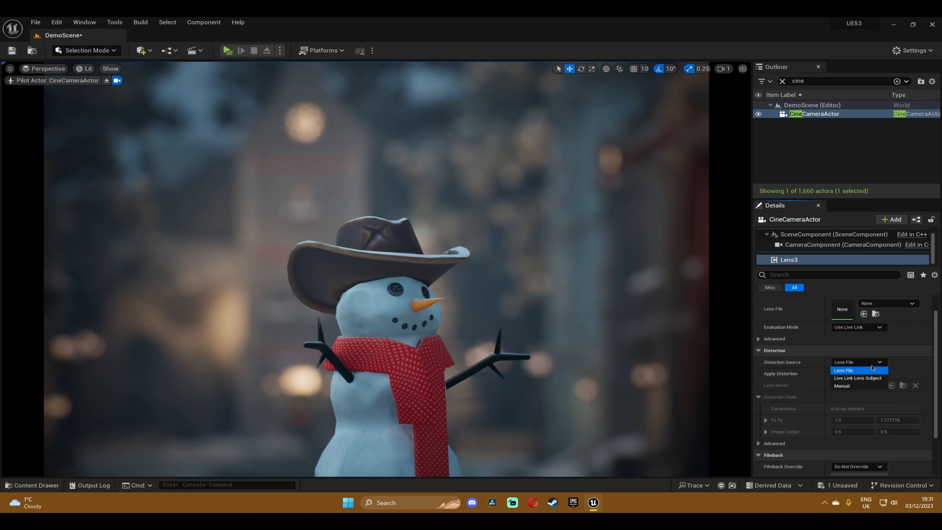
left_click(858, 327)
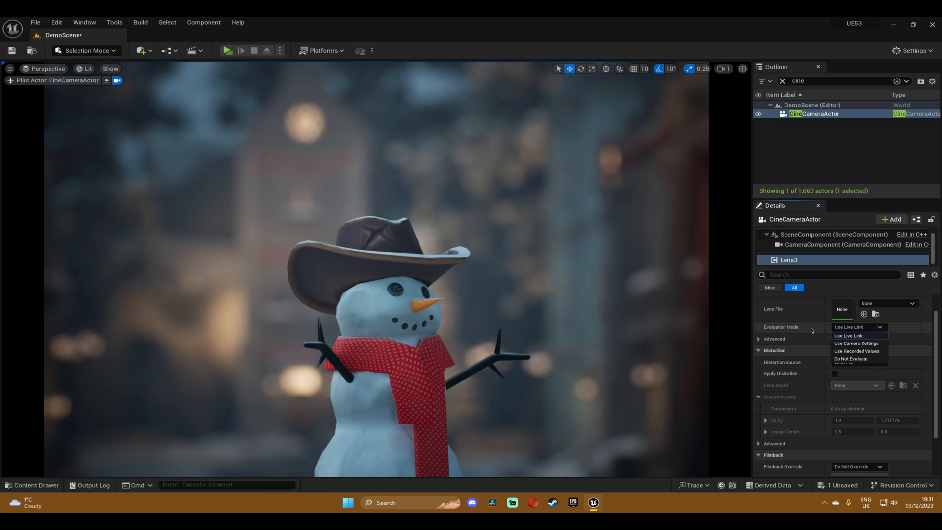
left_click(848, 336)
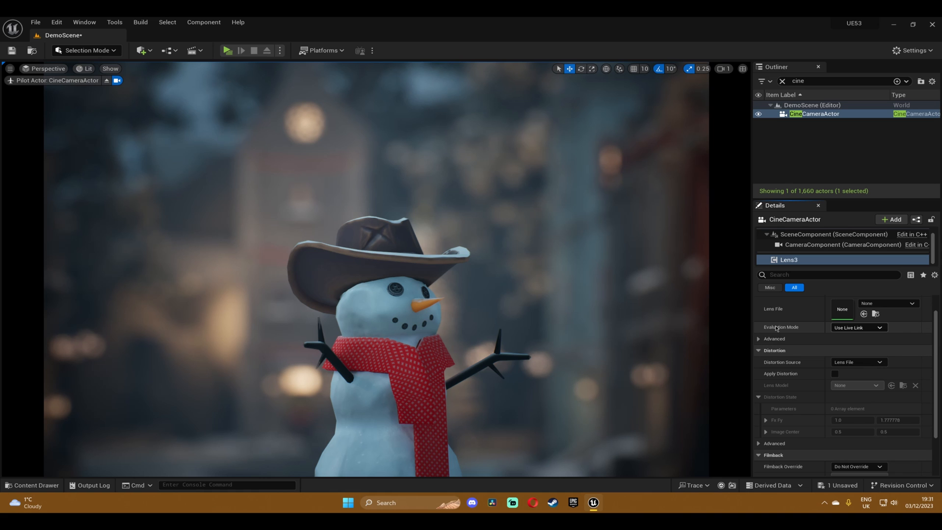
left_click(859, 327)
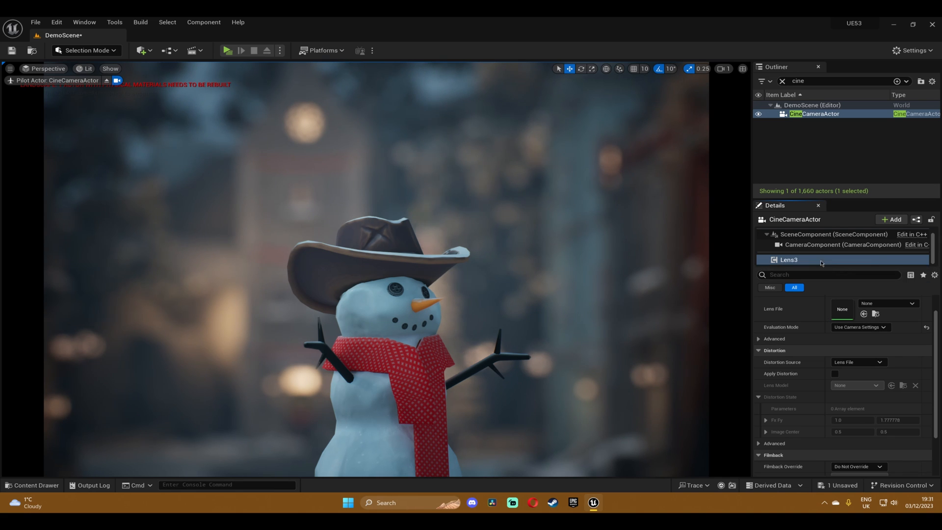
mouse_move(849, 279)
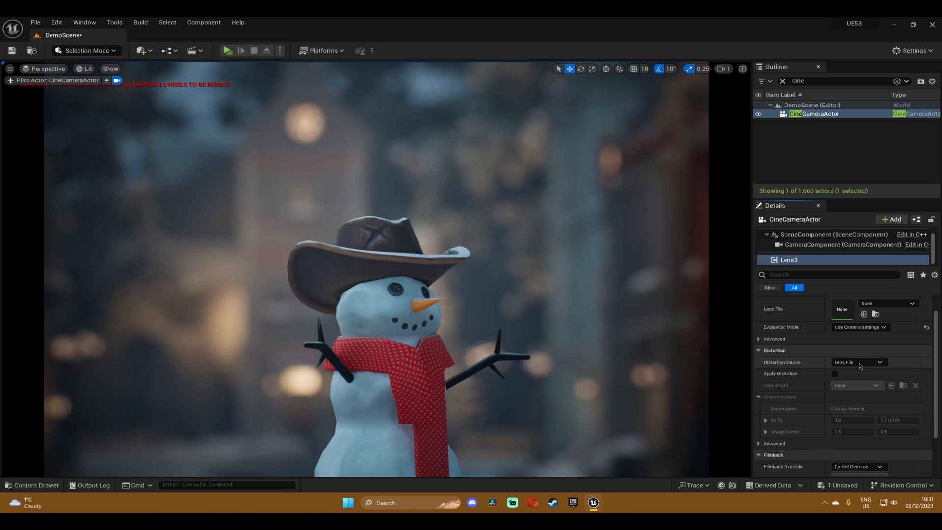
mouse_move(858, 361)
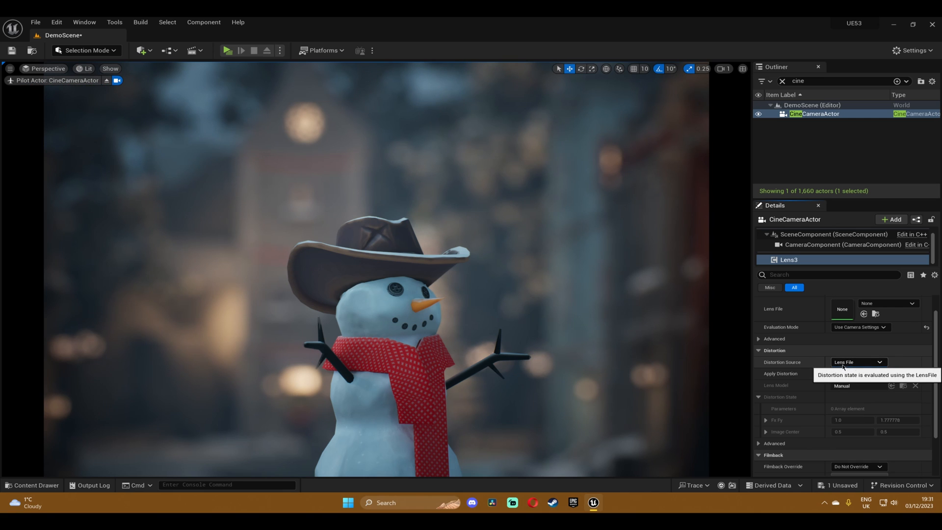
Set Lens3's Distortion Source to Manual, enable Apply Distortion, and show the lens model choices.
left_click(857, 361)
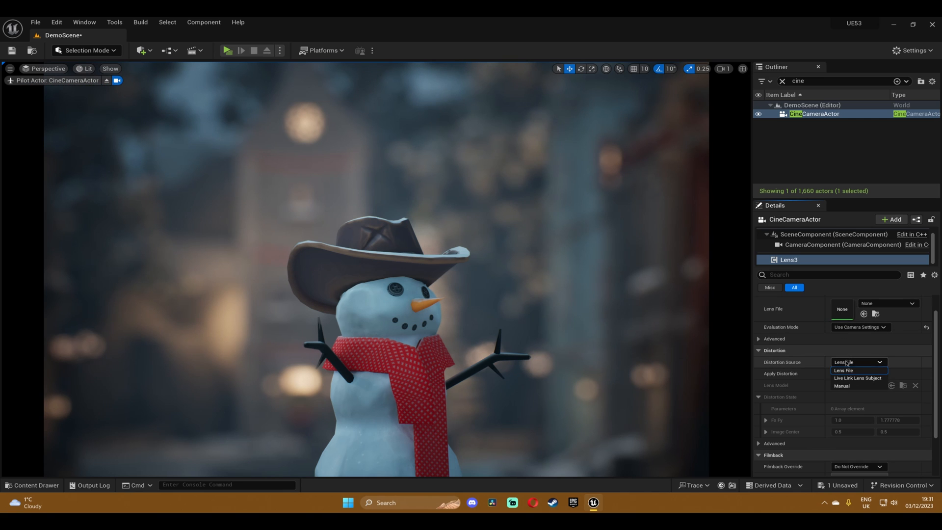
mouse_move(849, 386)
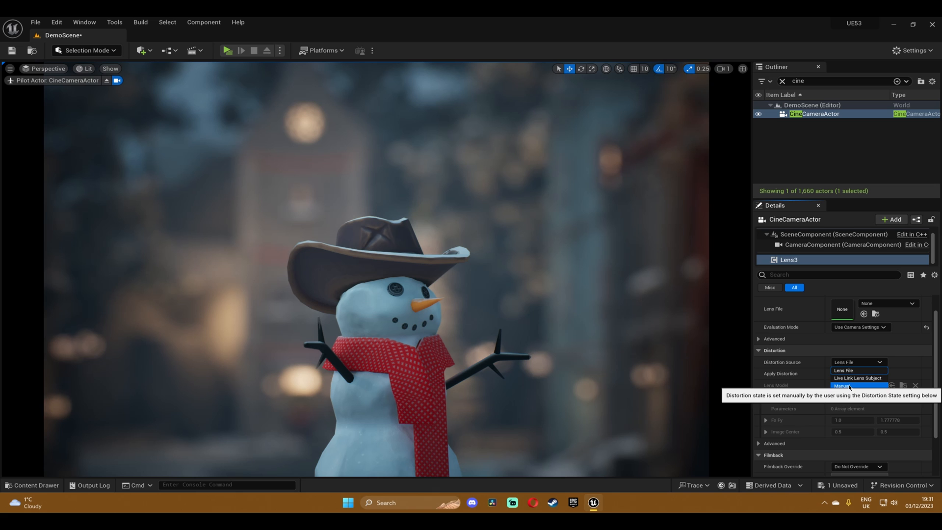
left_click(843, 385)
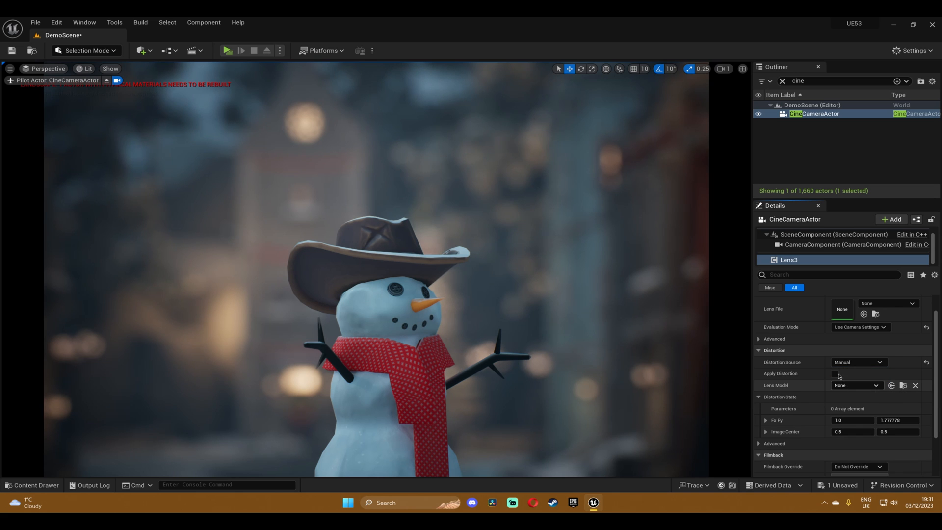
mouse_move(836, 373)
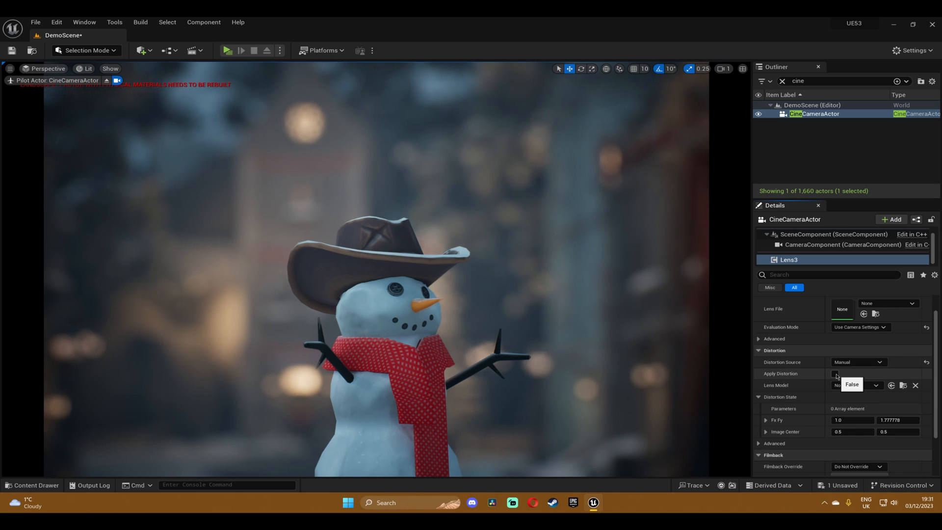
left_click(834, 373)
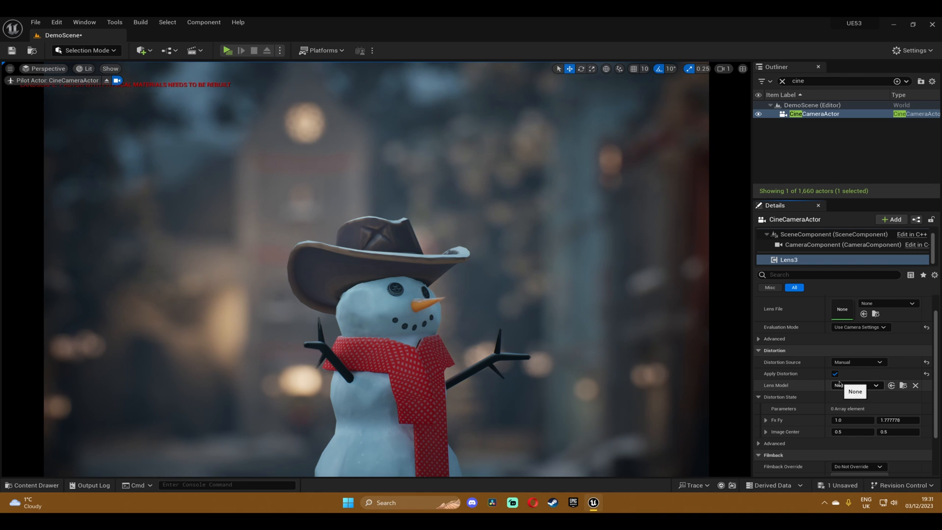
left_click(853, 385)
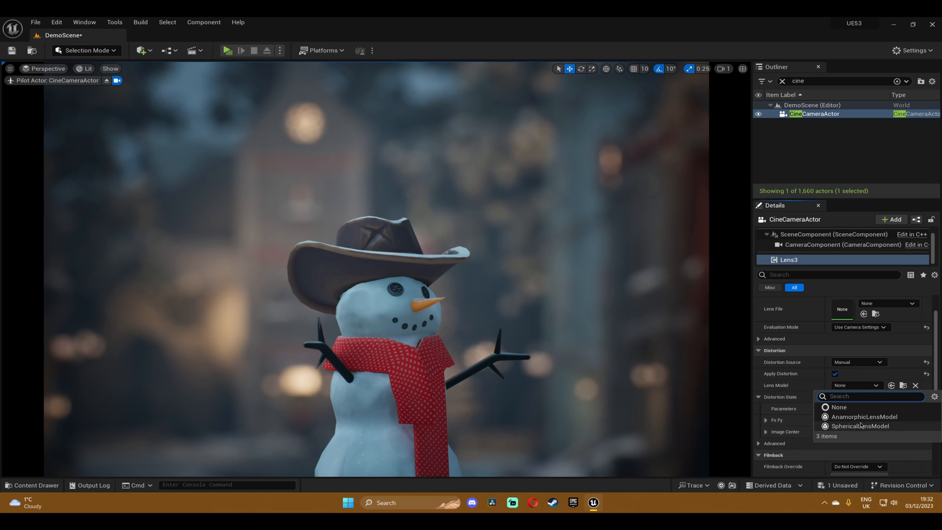
mouse_move(860, 425)
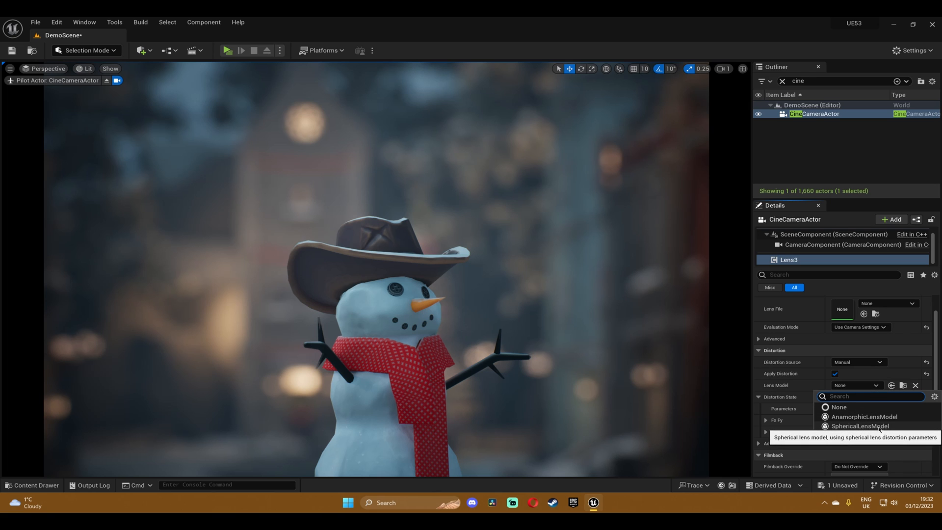
Choose SphericalLensModel and enter test coefficients K1 -0.404494 and P1 0.0.
left_click(862, 426)
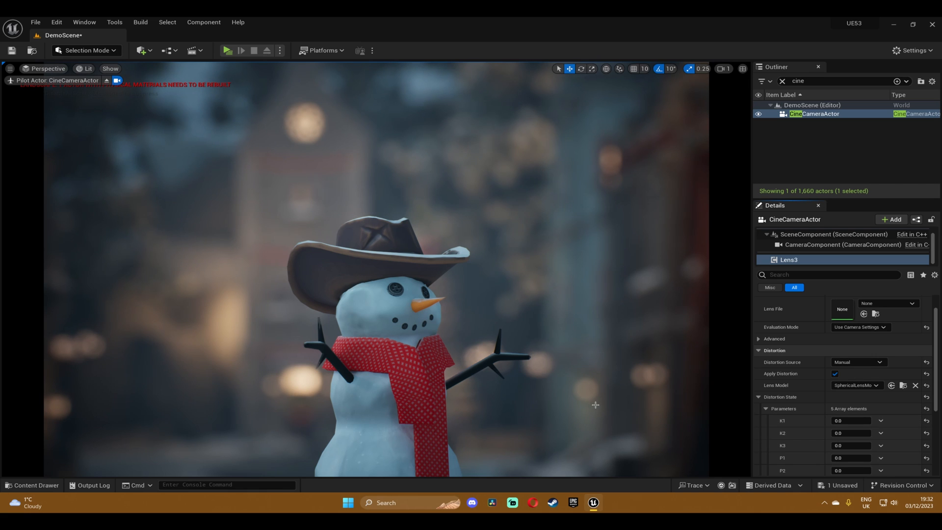
mouse_move(856, 385)
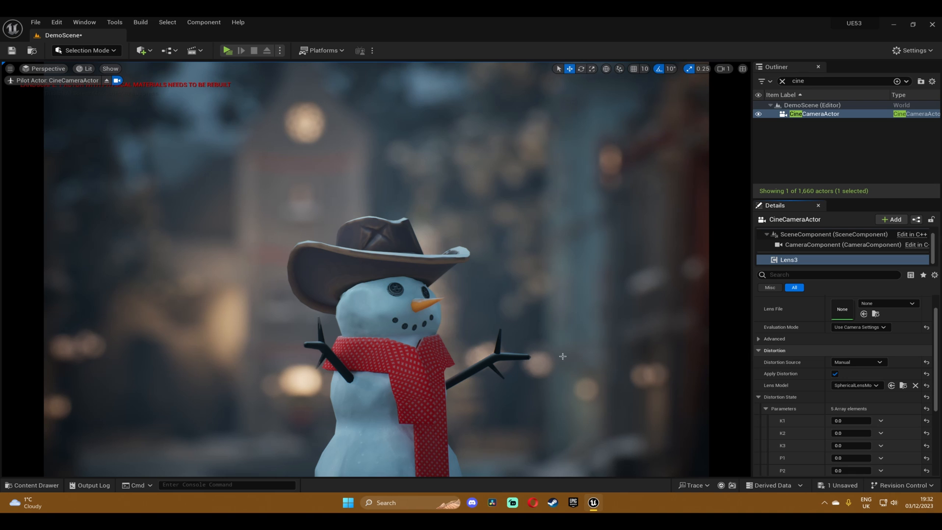
scroll("down", 3)
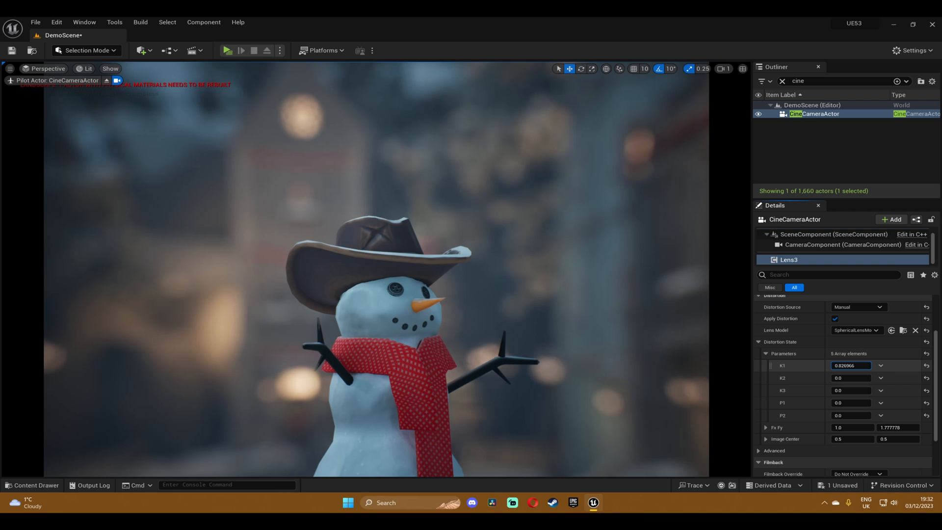
type("-0.404494")
left_click(852, 402)
type("0.179775")
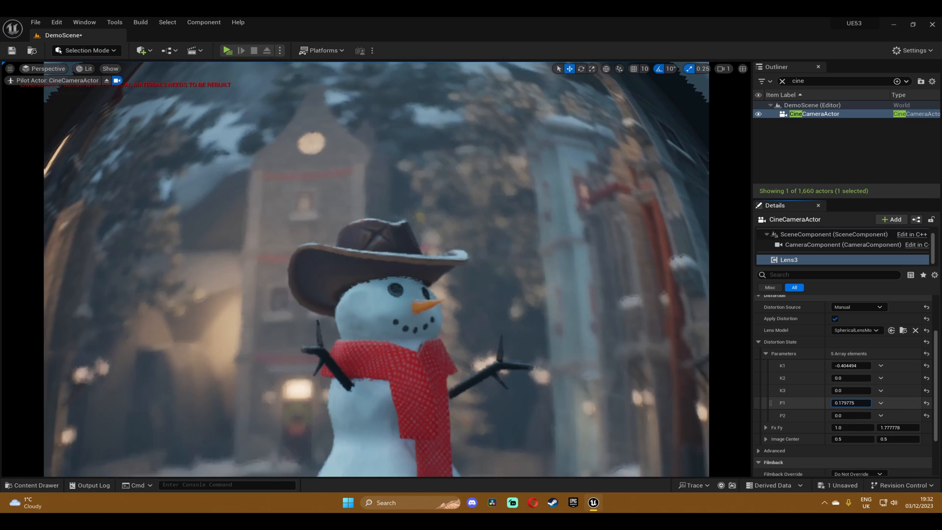
type("0.0")
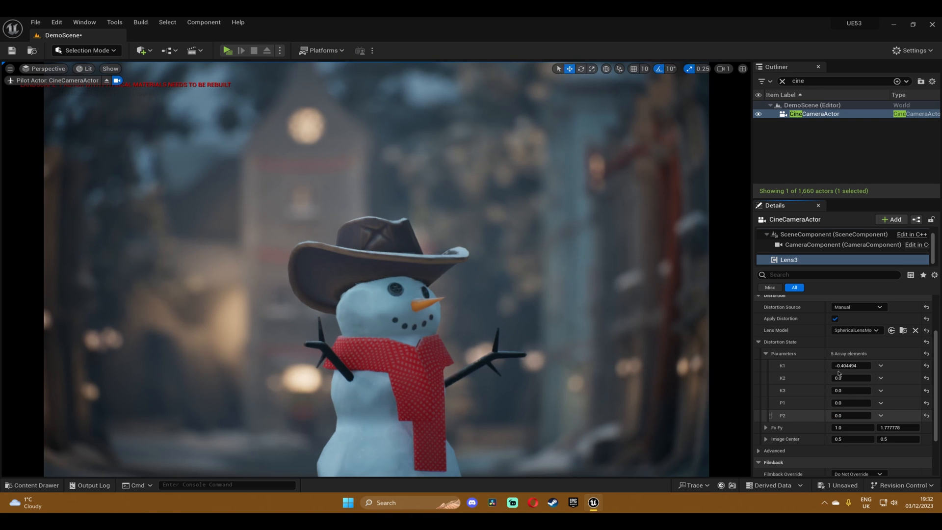
mouse_move(850, 365)
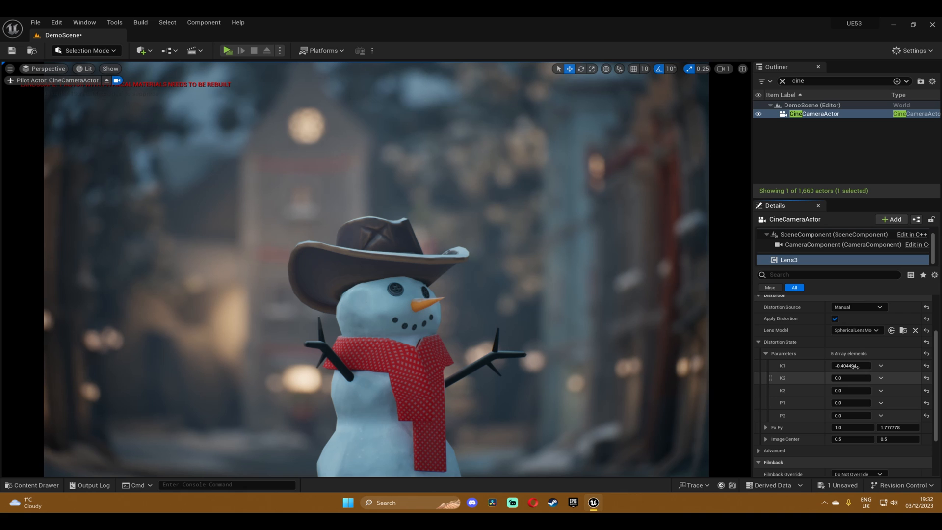
mouse_move(851, 365)
type("-0.5")
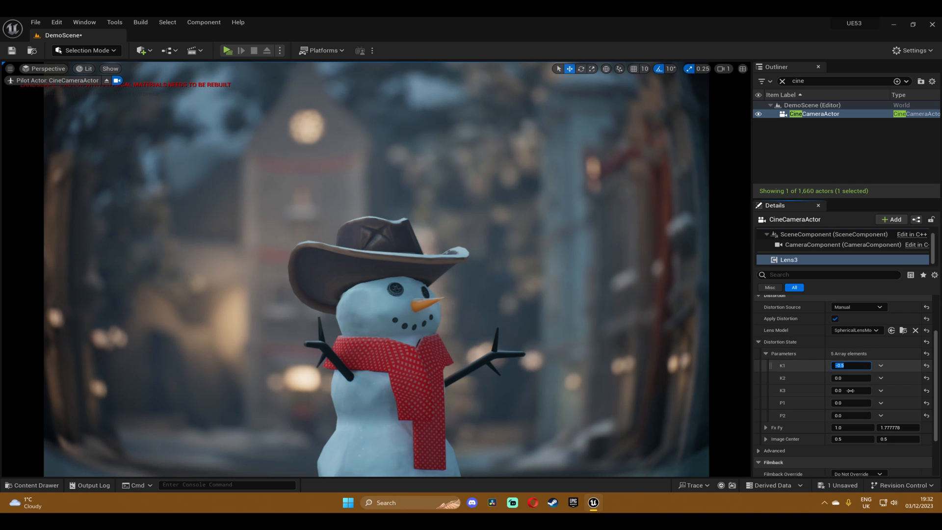
Edit K2, toggle Apply Distortion to compare, and enter coefficients 0.5 and 1.0.
left_click(852, 377)
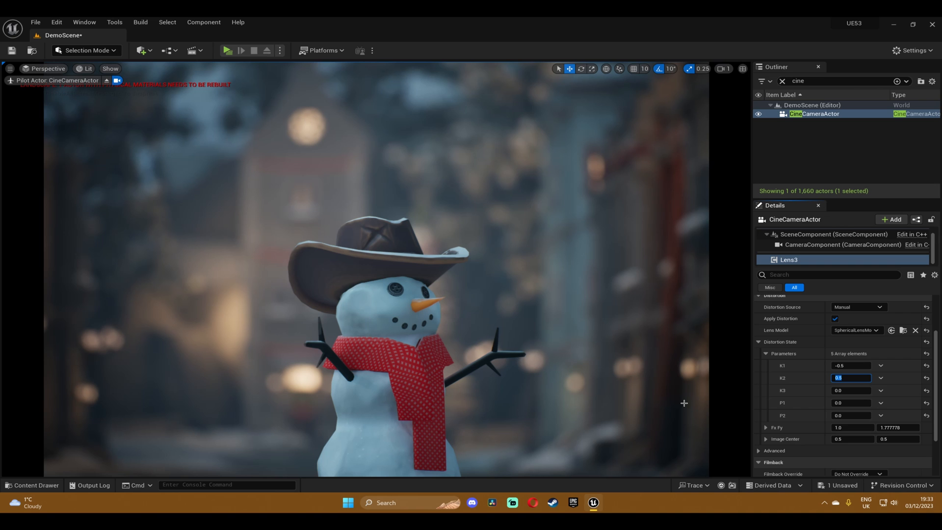
mouse_move(835, 318)
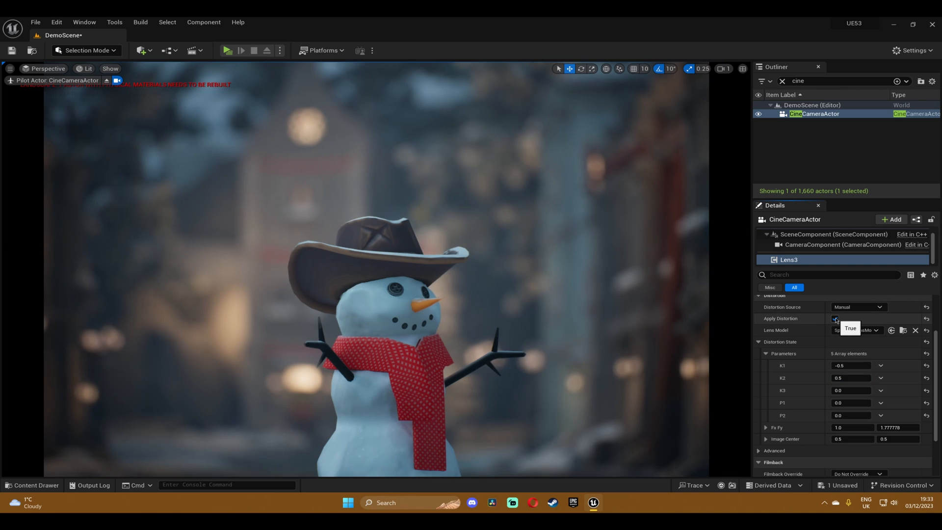
left_click(834, 318)
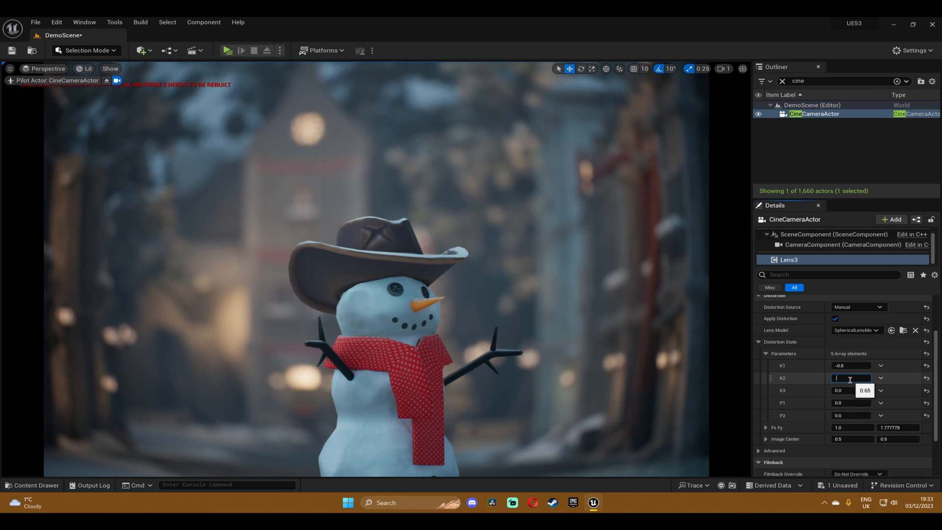
type("0.5")
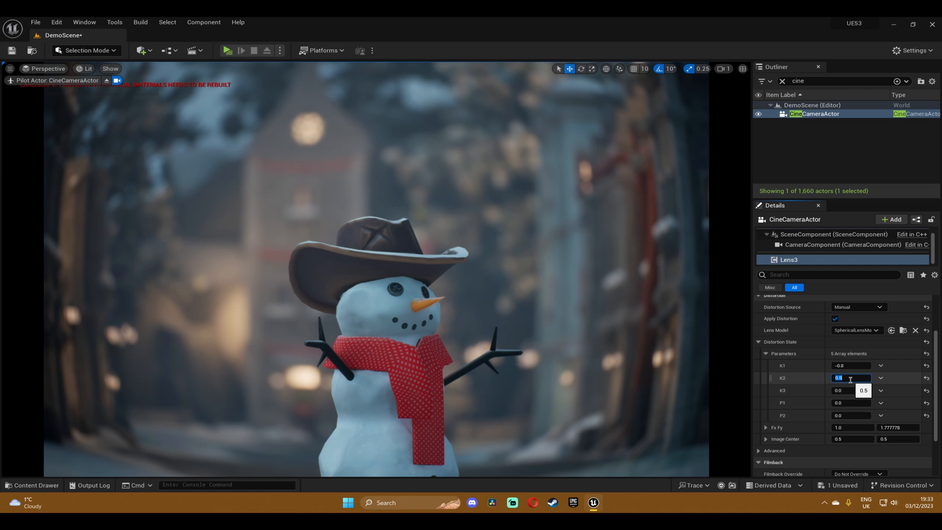
type("1.0")
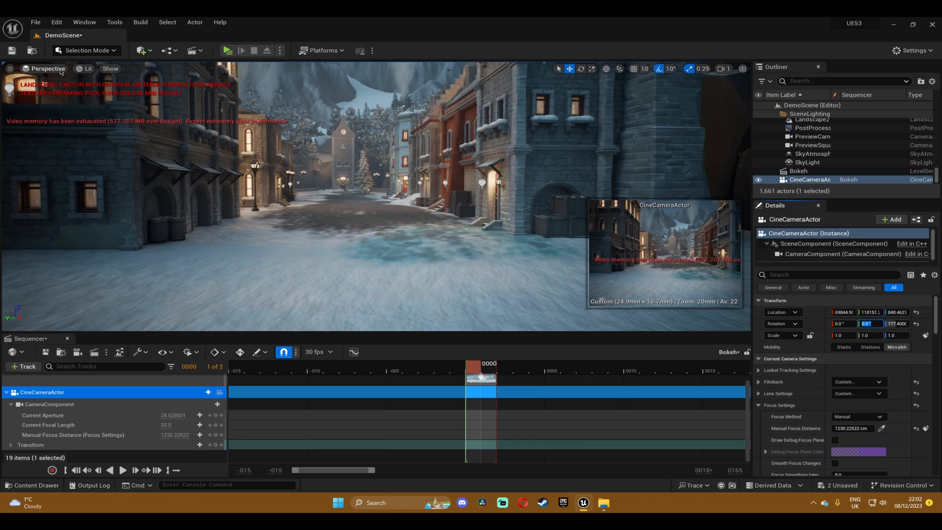
mouse_move(69, 172)
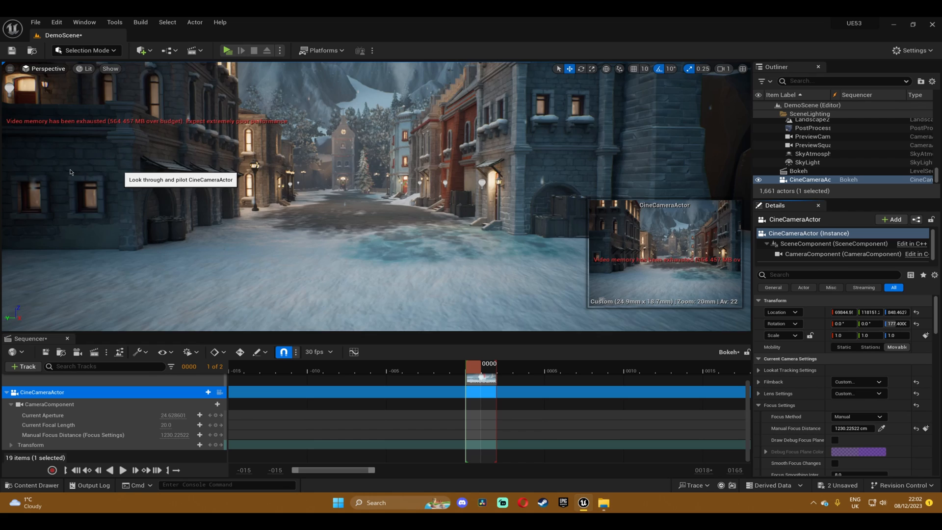
Pilot 'CineCameraActor' and scroll Details to its Current Camera Settings.
left_click(180, 180)
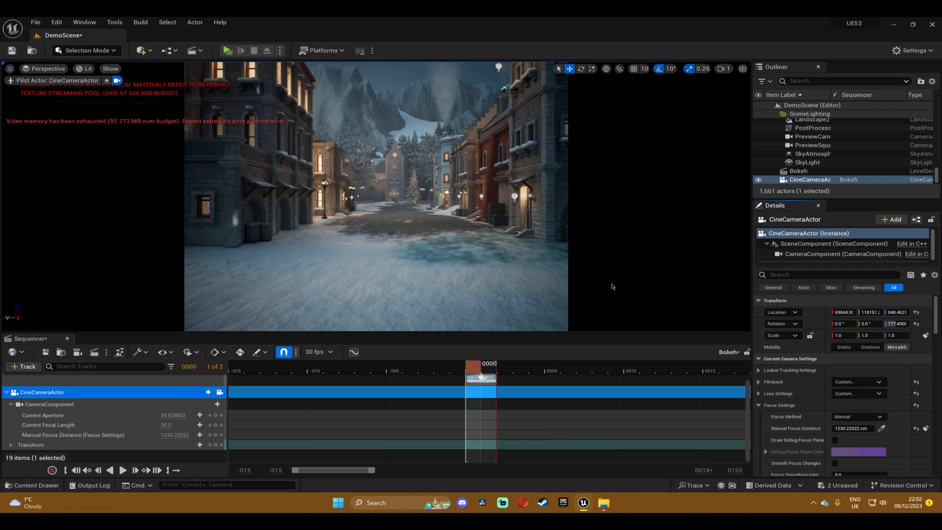
mouse_move(589, 91)
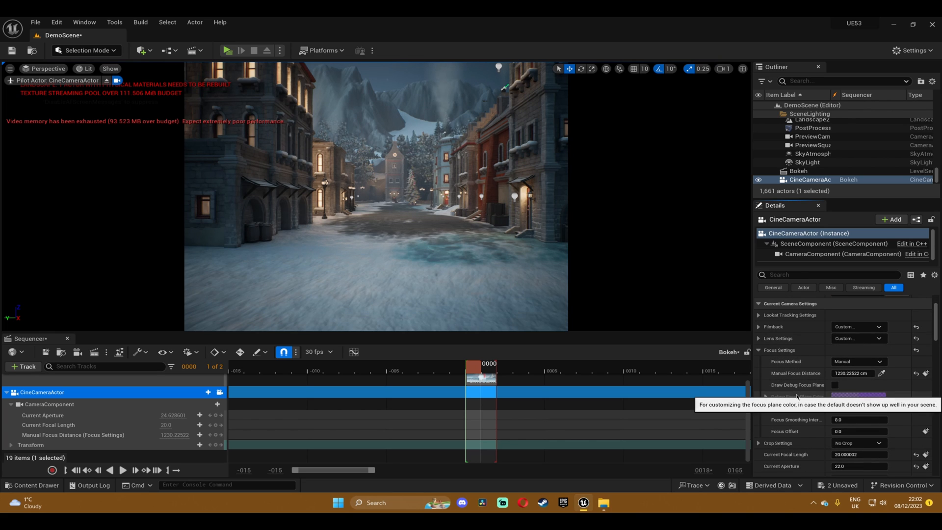
scroll("up", 3)
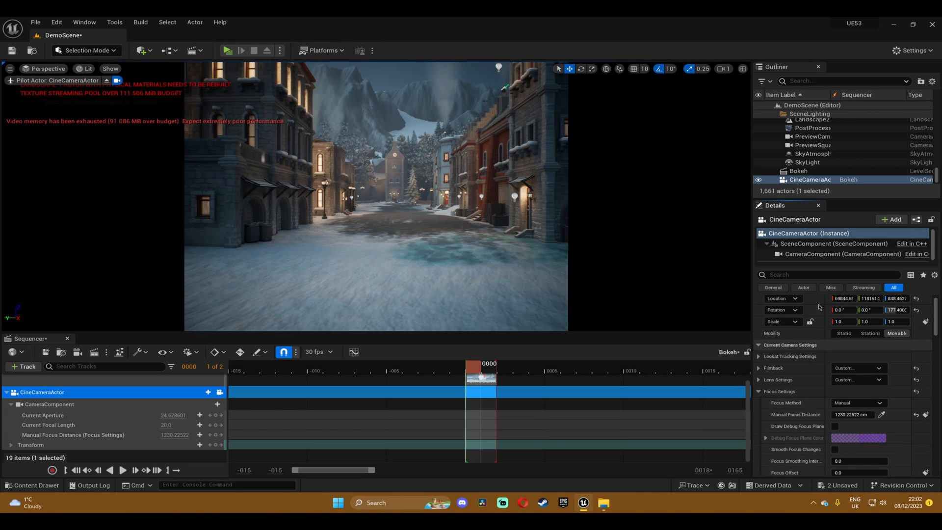
Expand Filmback to reveal the 24.89 × 18.67 mm sensor settings.
left_click(759, 367)
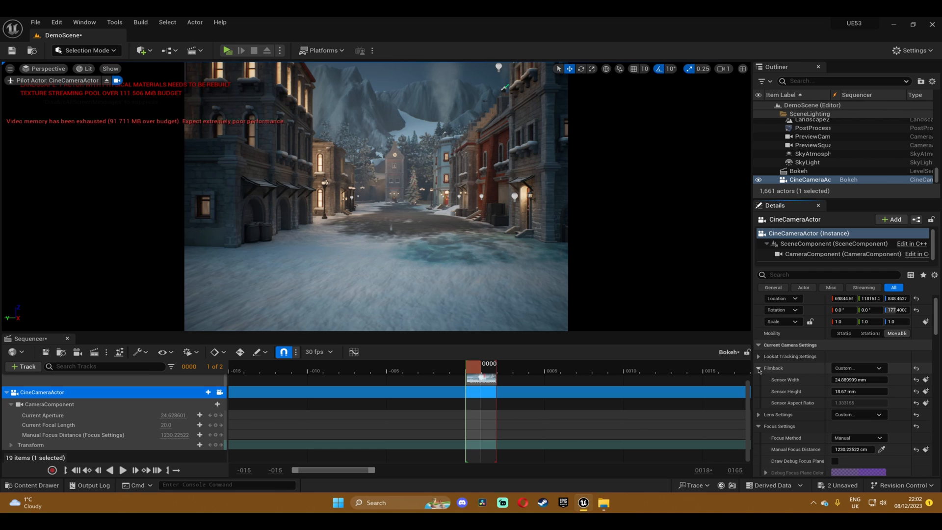
mouse_move(774, 375)
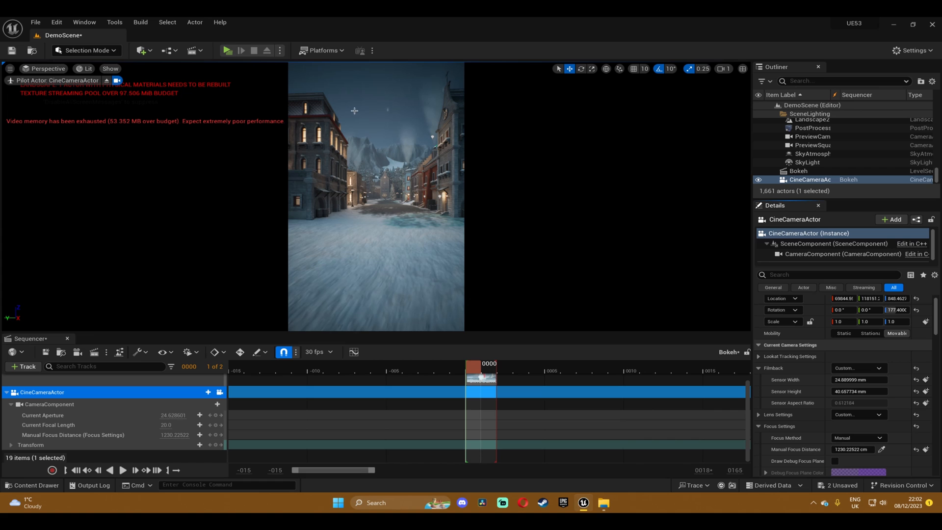
mouse_move(530, 227)
type("18.67")
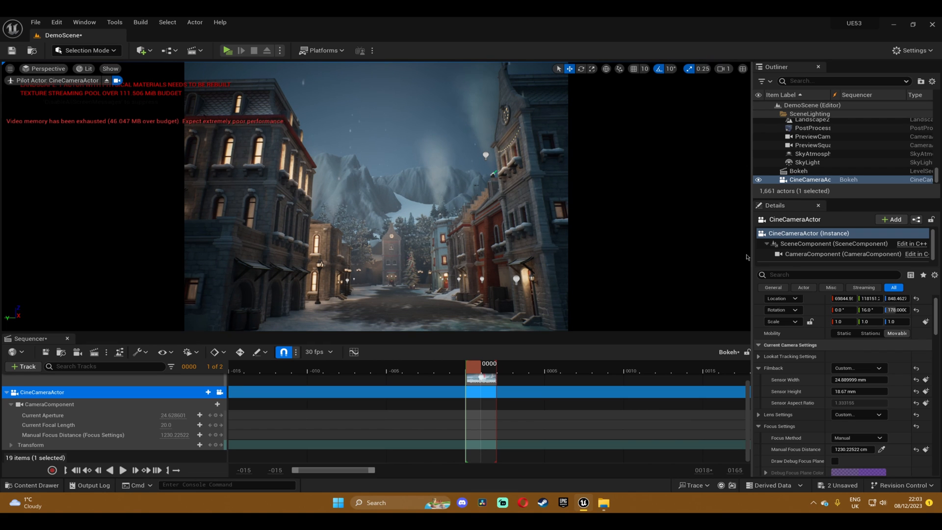
mouse_move(842, 253)
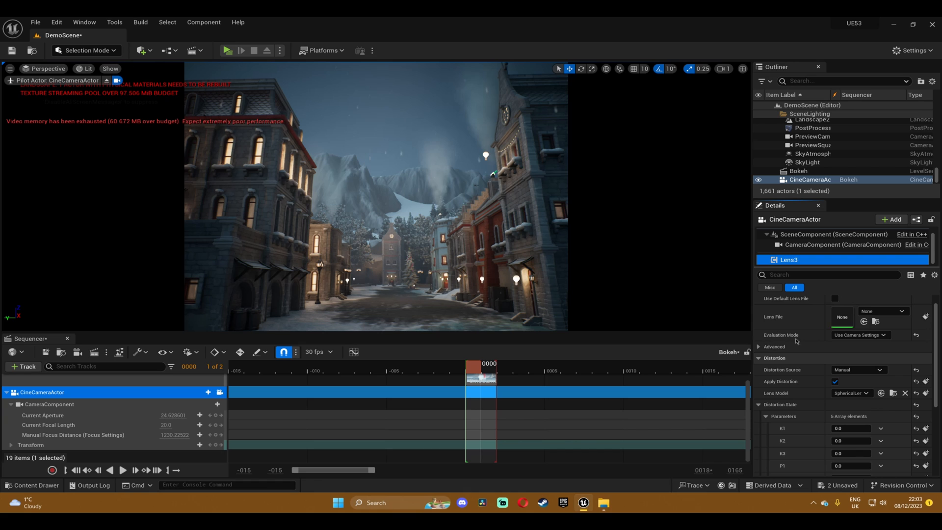
mouse_move(790, 259)
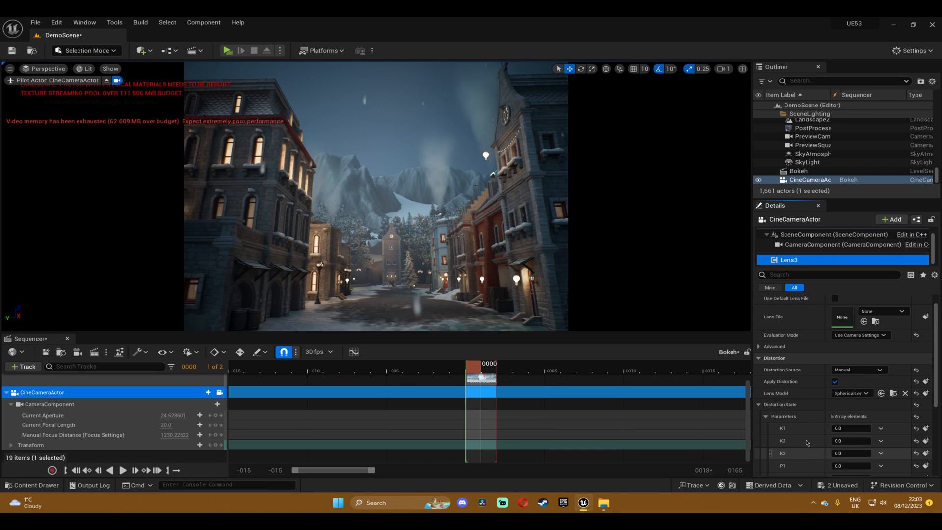
Try 0.089888 for Lens3's P1 coefficient, then reset the exaggerated P1 distortion.
scroll("down", 3)
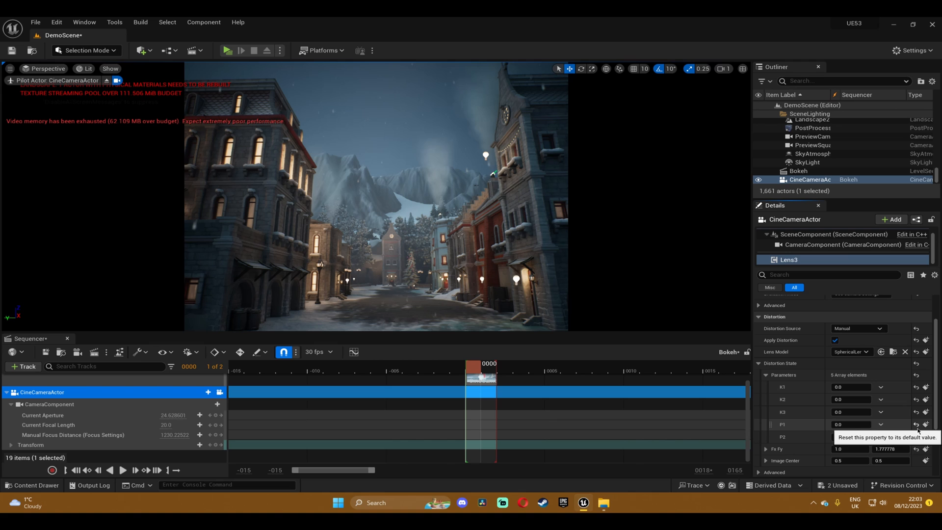
mouse_move(916, 449)
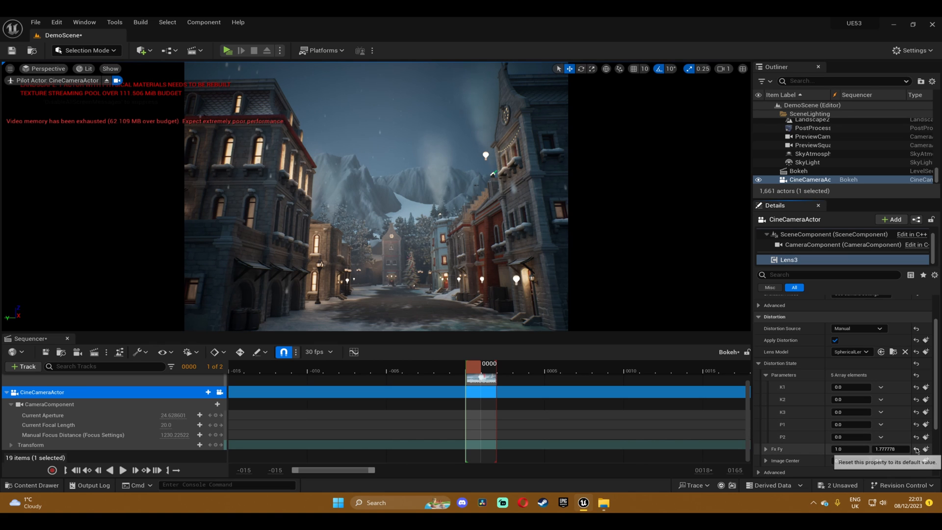
left_click(926, 460)
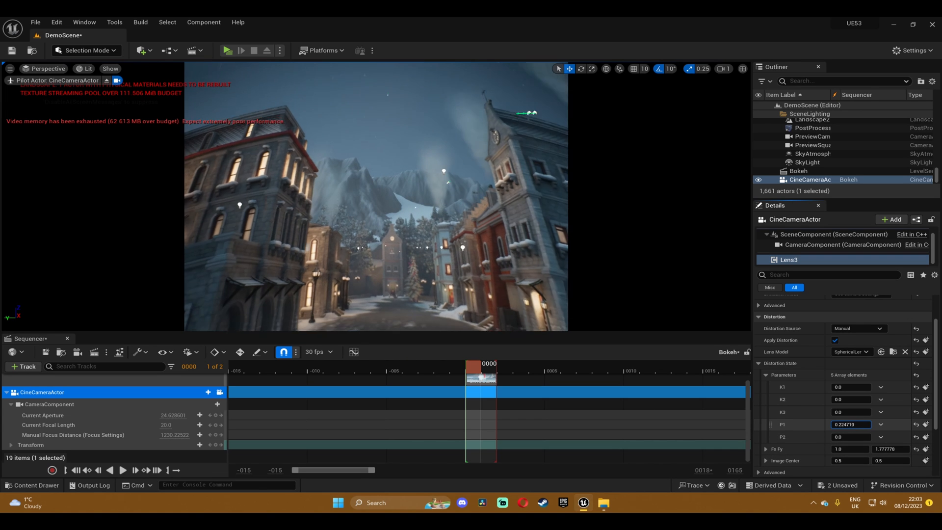
type("0.089888")
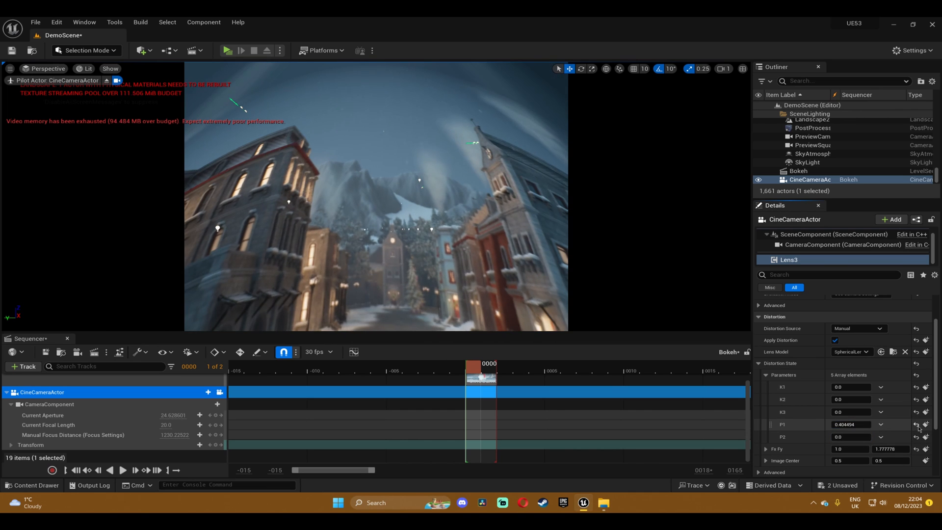
left_click(916, 424)
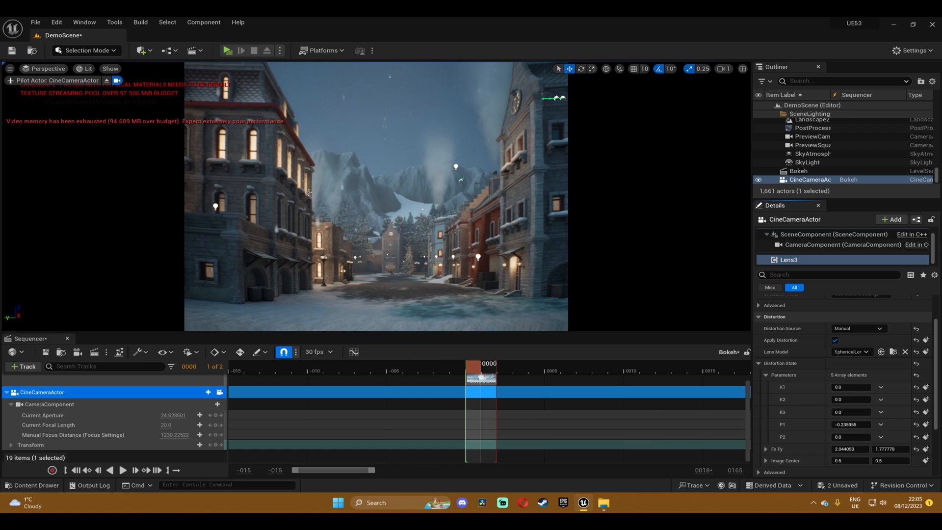
Set the K1 radial distortion coefficient to 0.188764.
left_click(852, 398)
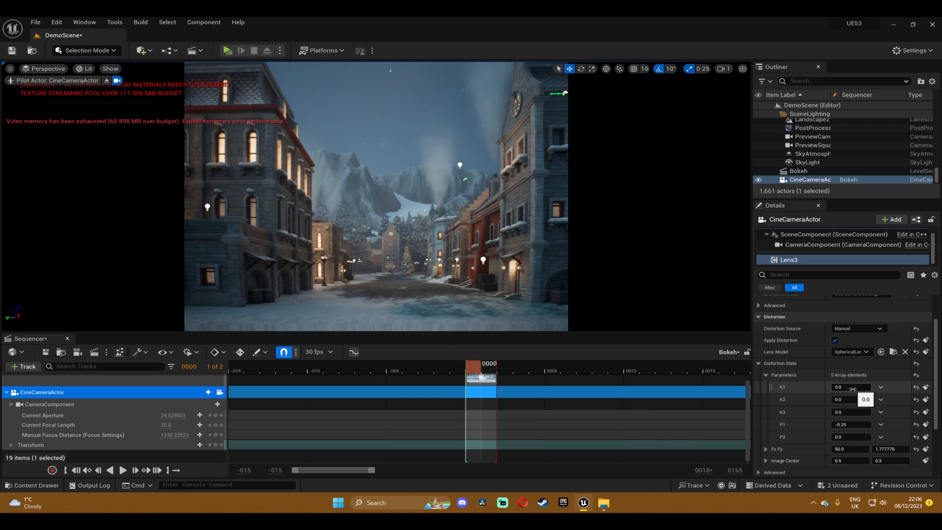
type("0.188764")
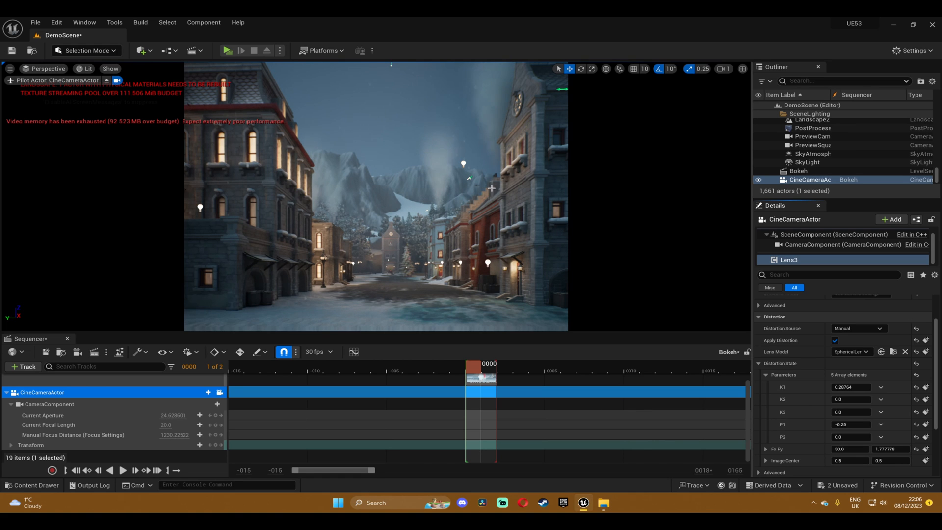
mouse_move(329, 209)
type("-0.007303")
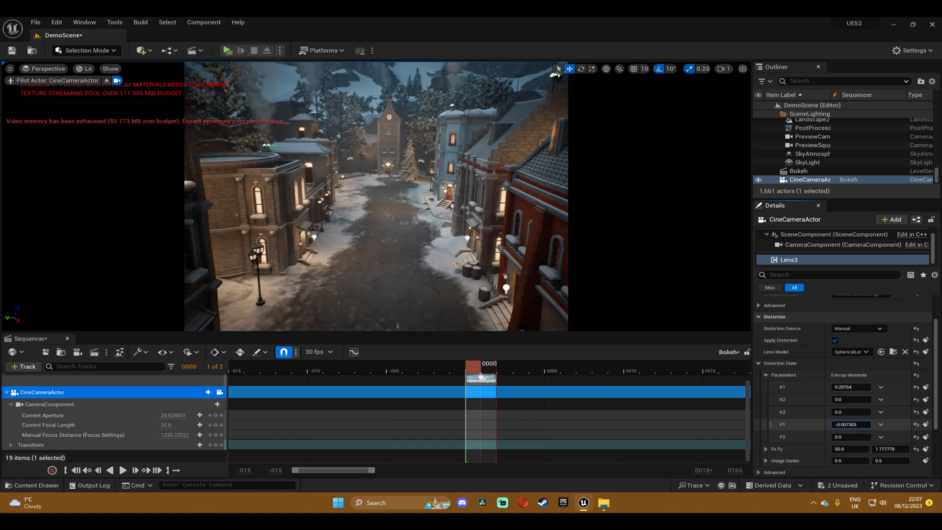
Enter distortion values -0.124157 and 0.199439 to correct the vertical tilt.
type("-0.124157")
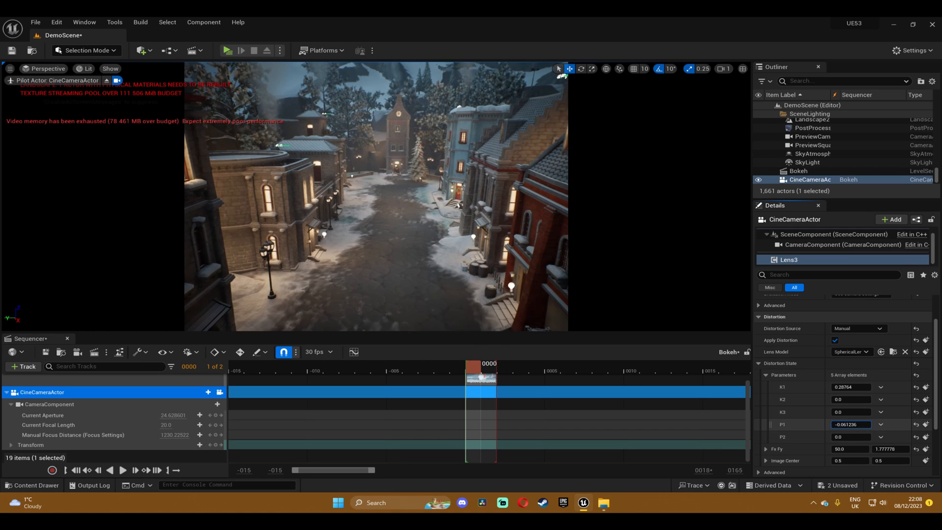
type("0.199439")
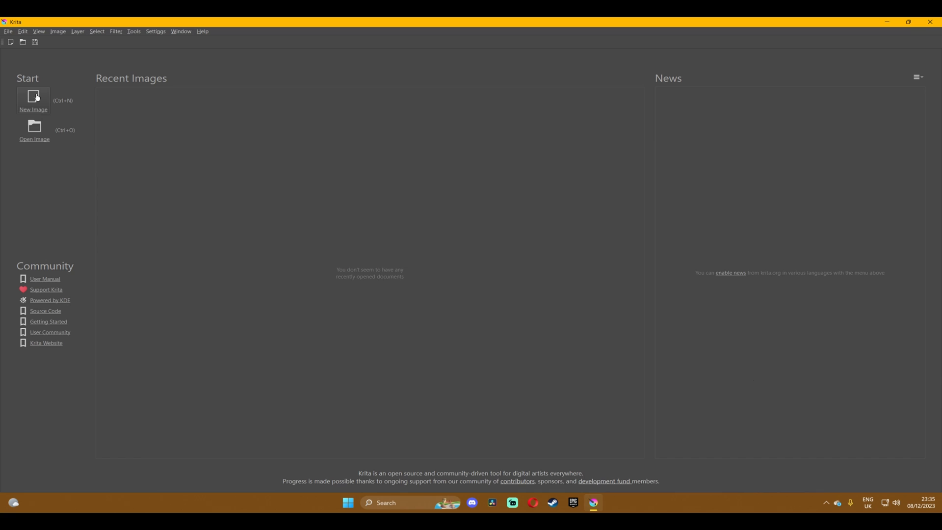
mouse_move(118, 110)
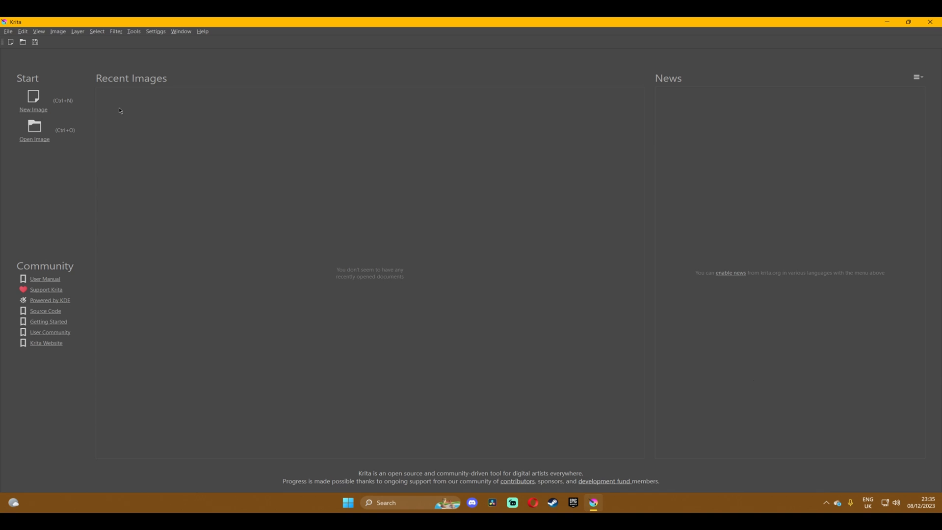
mouse_move(81, 95)
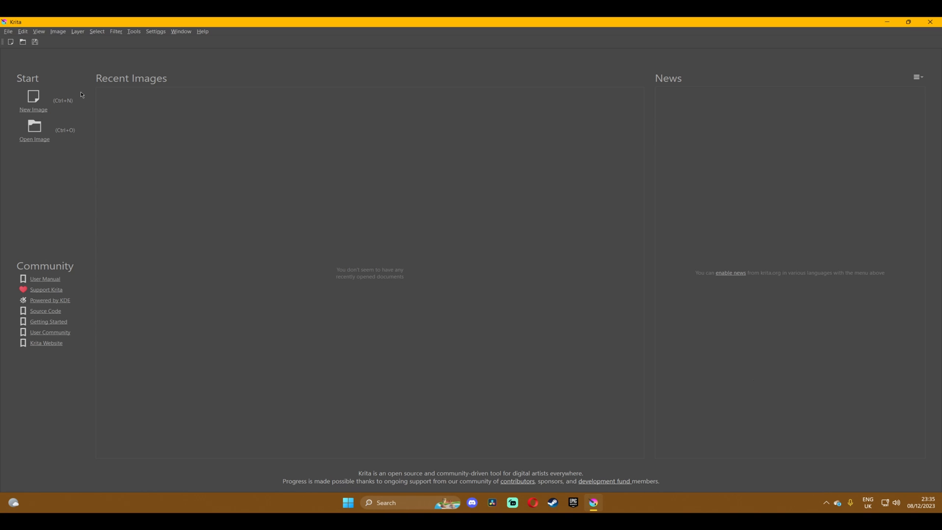
mouse_move(461, 466)
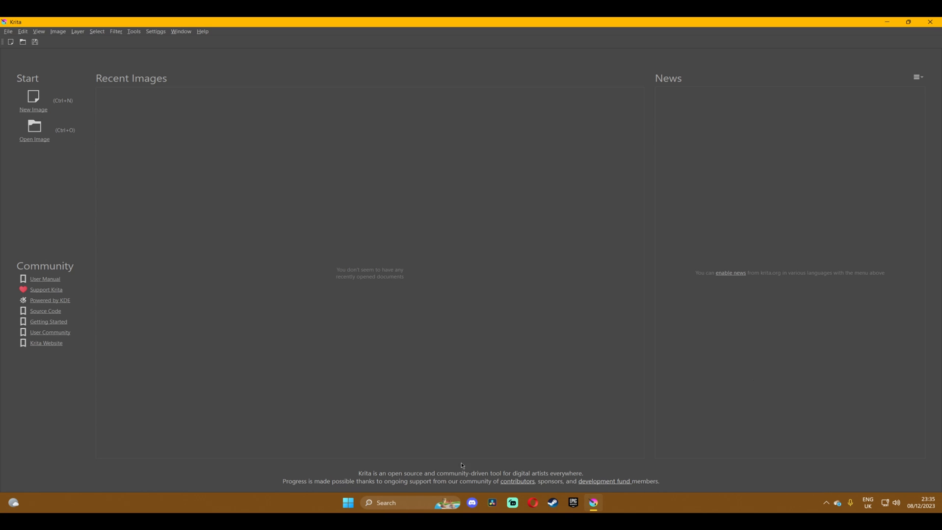
left_click(34, 126)
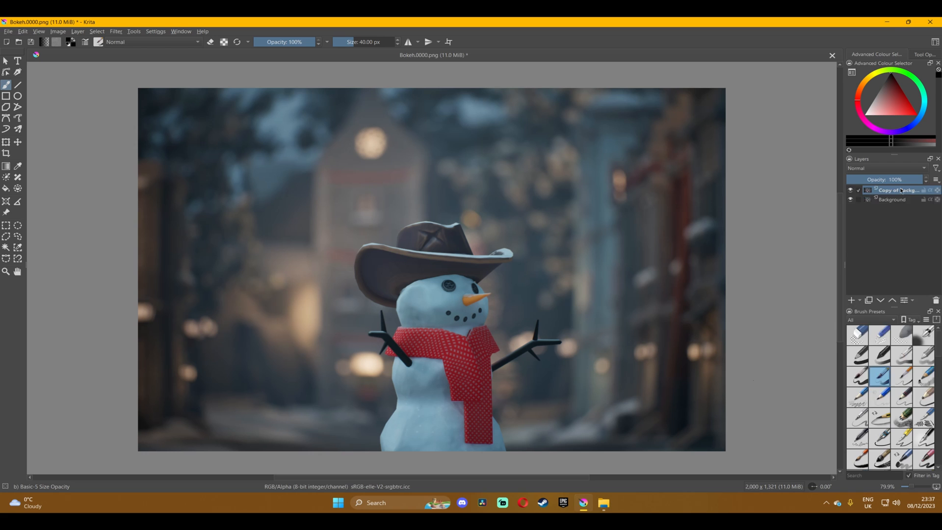
Add a filter mask to the copied background layer from its context menu.
right_click(889, 190)
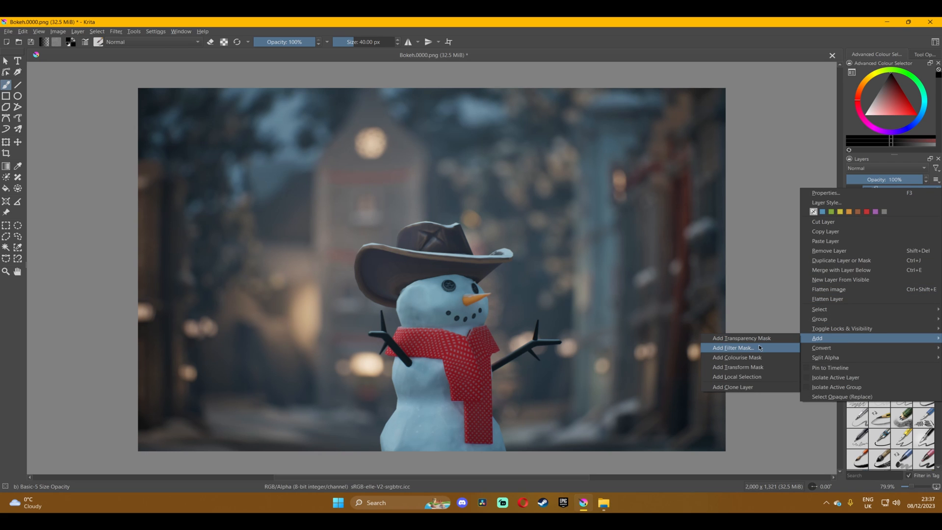
left_click(733, 347)
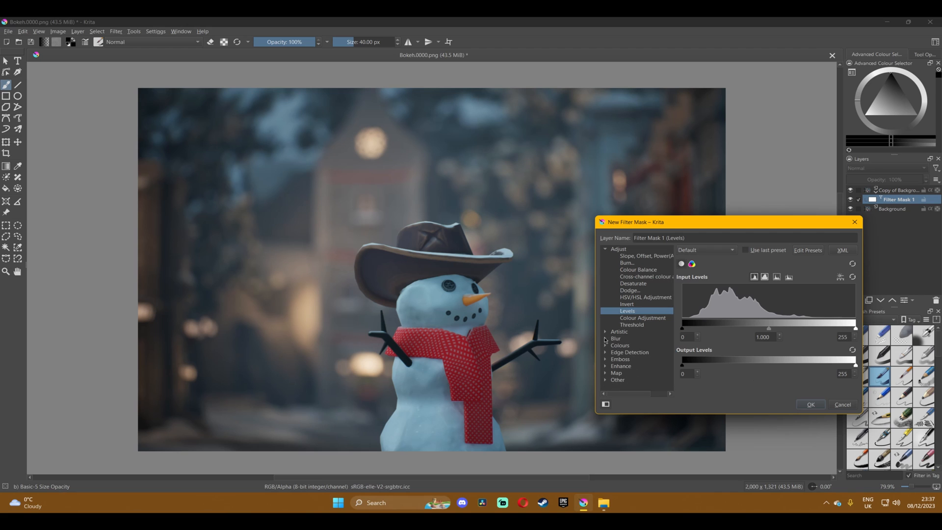
mouse_move(637, 278)
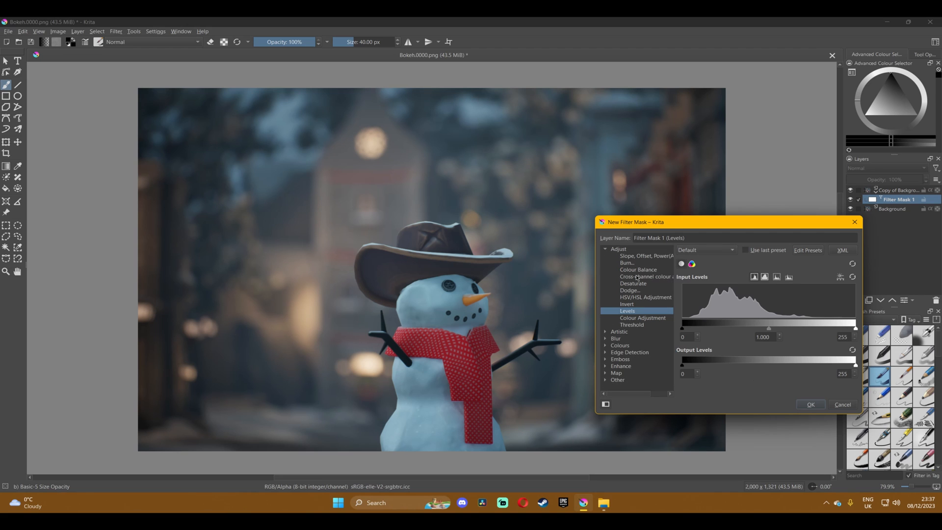
mouse_move(640, 260)
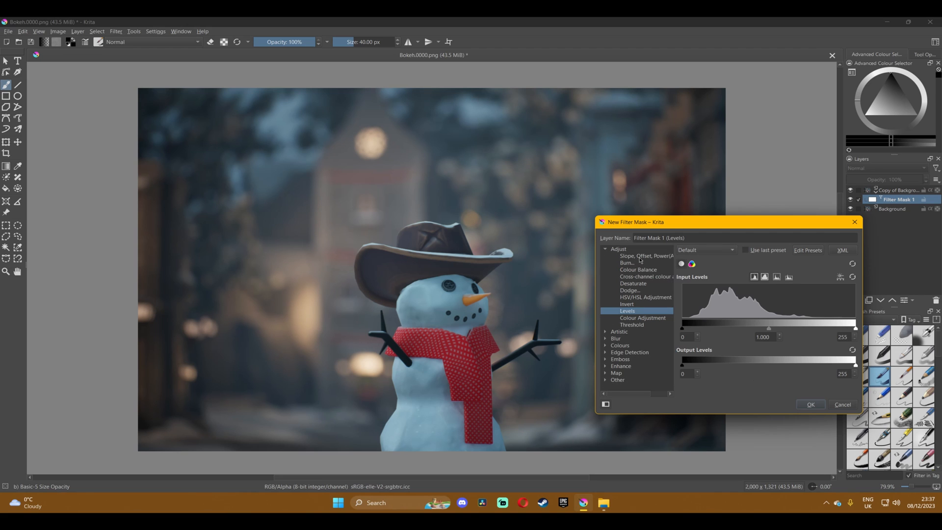
mouse_move(623, 349)
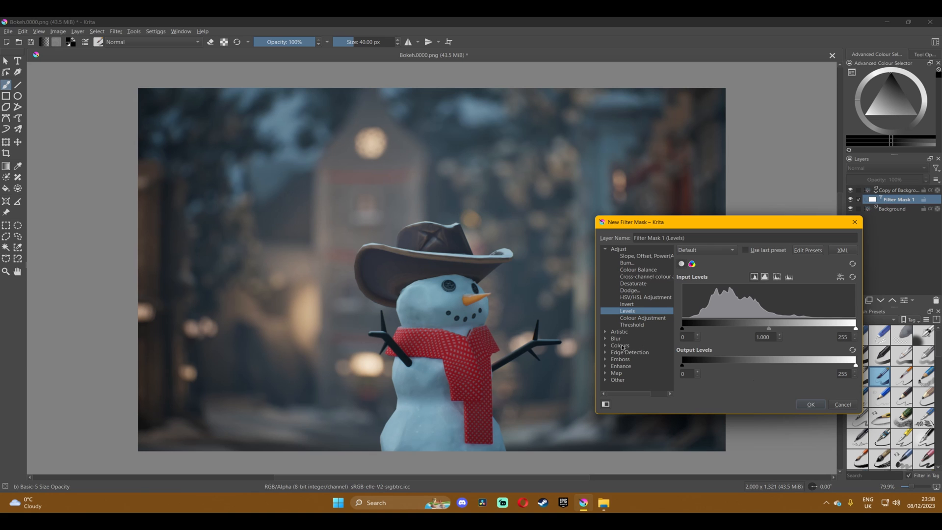
Confirm the Levels filter mask, then confirm the Random Noise filter mask.
left_click(637, 294)
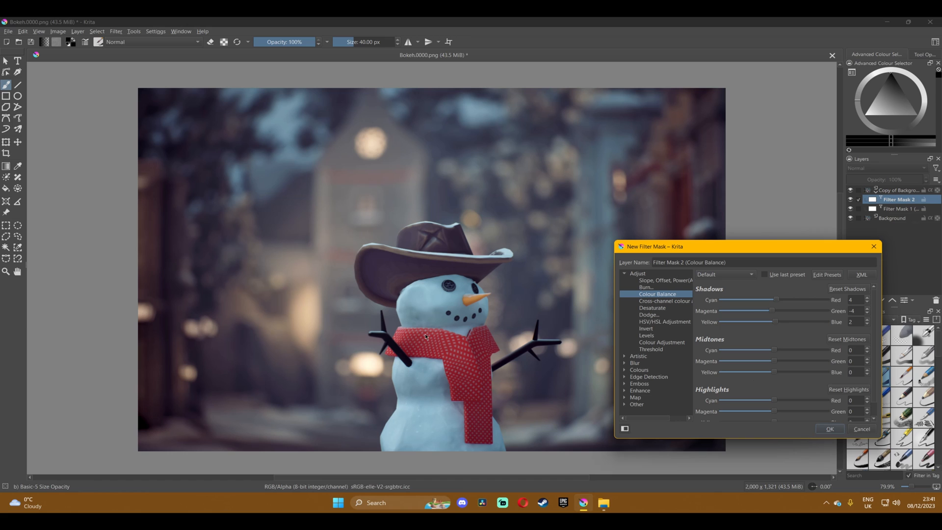
mouse_move(578, 213)
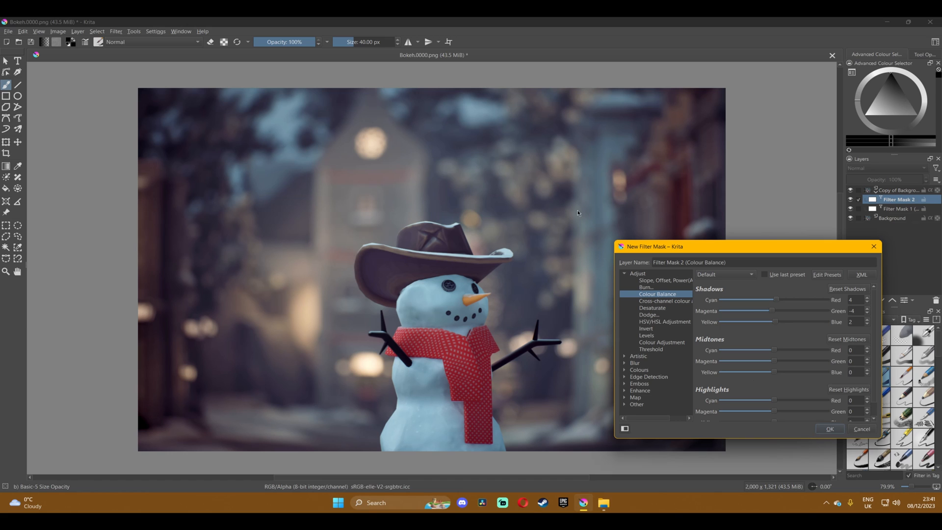
mouse_move(290, 359)
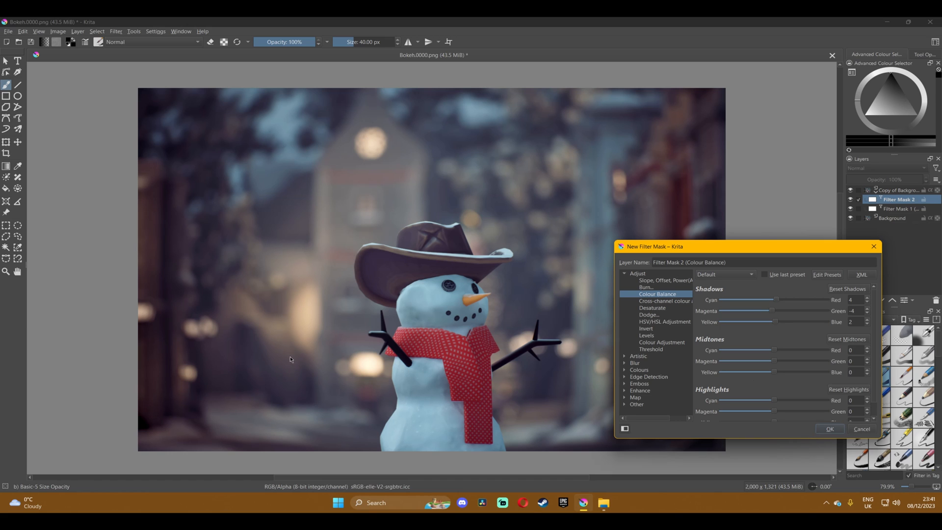
mouse_move(571, 247)
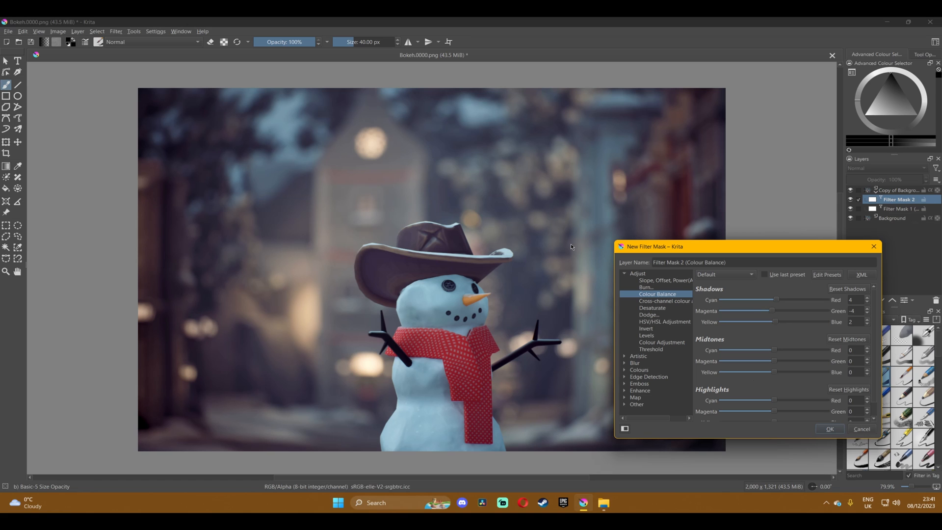
mouse_move(776, 372)
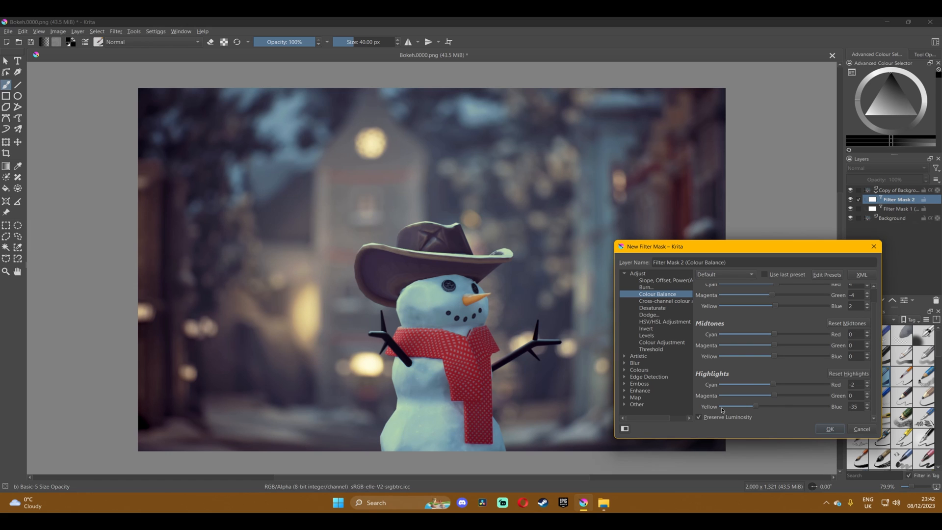
mouse_move(723, 406)
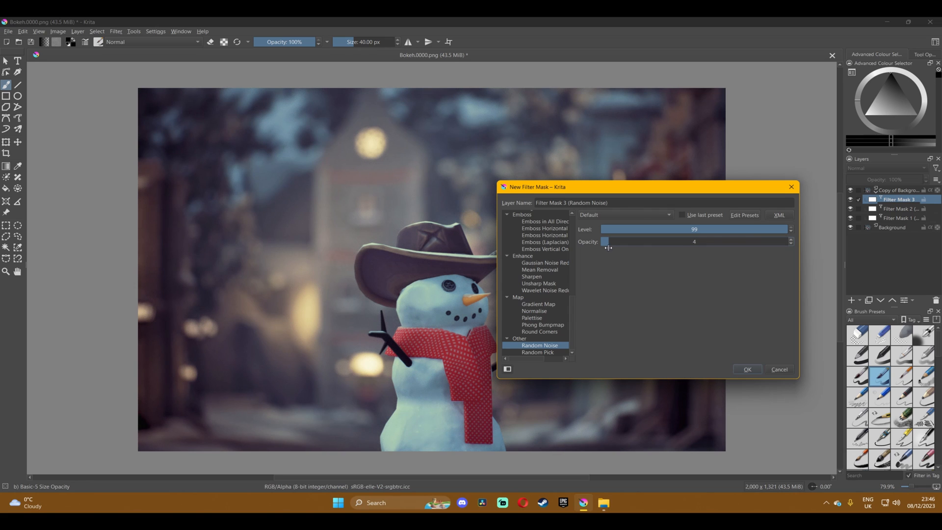
left_click(790, 239)
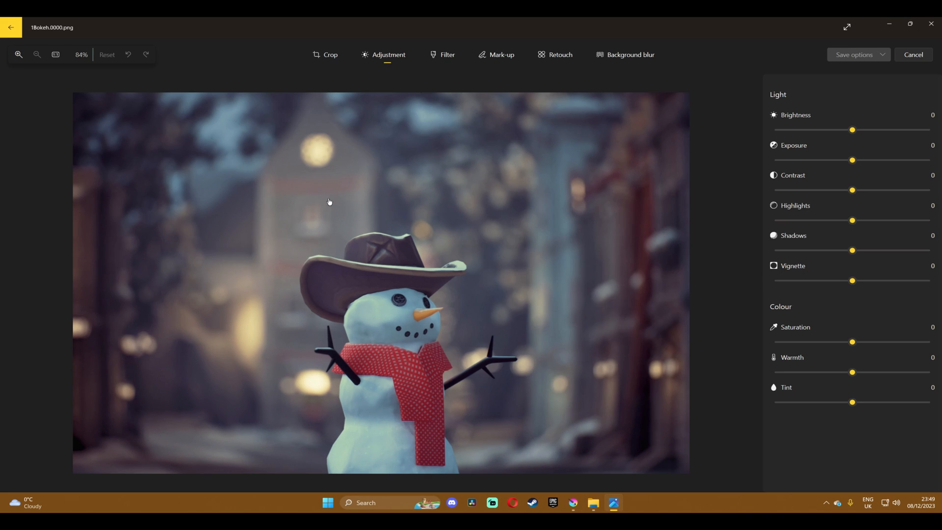
mouse_move(834, 281)
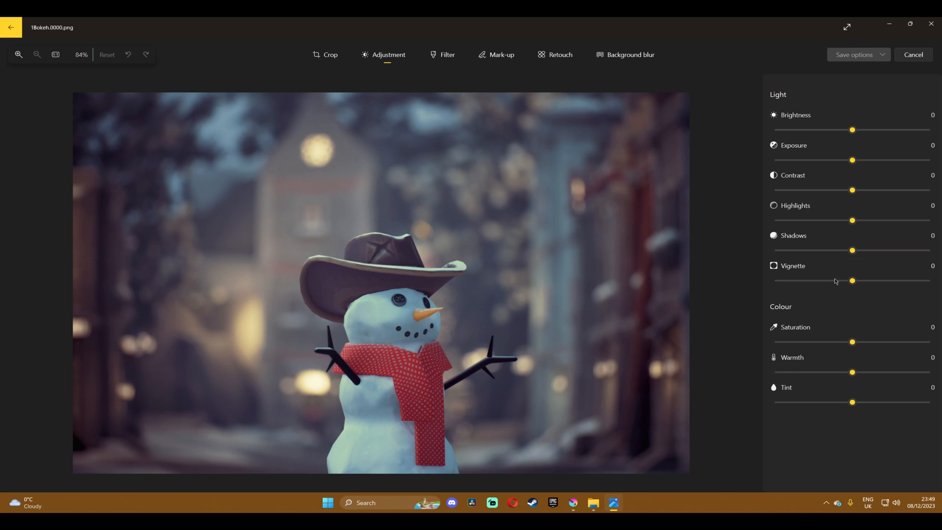